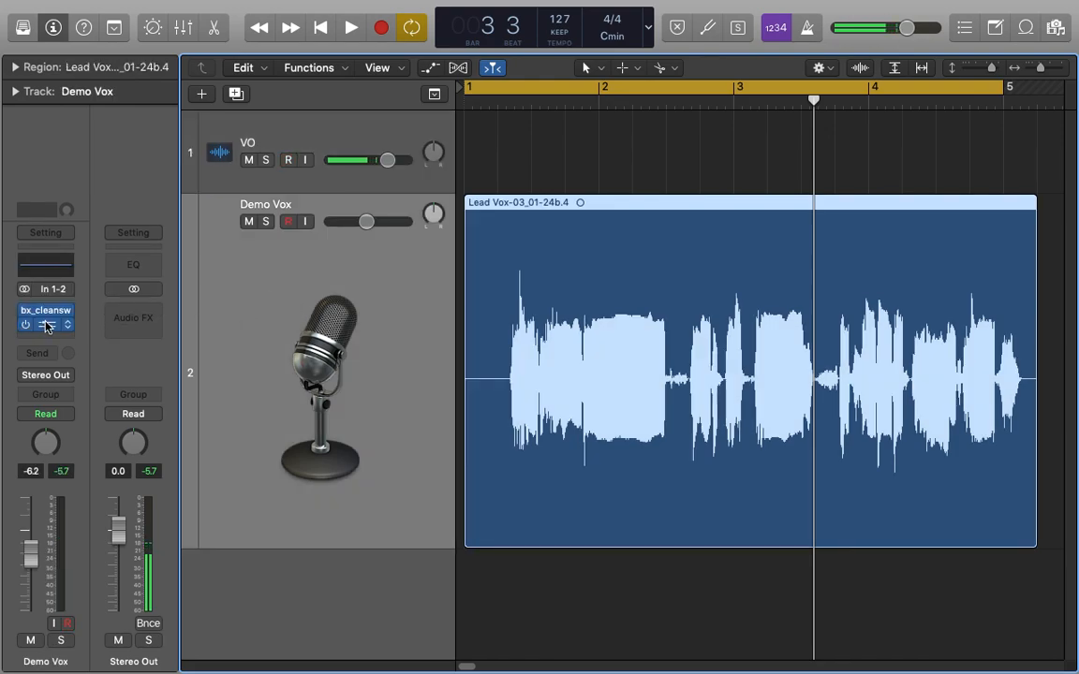
# Step: Insert a Channel EQ in the empty slot after bx_cleansw on the Demo Vox strip
pyautogui.click(45, 318)
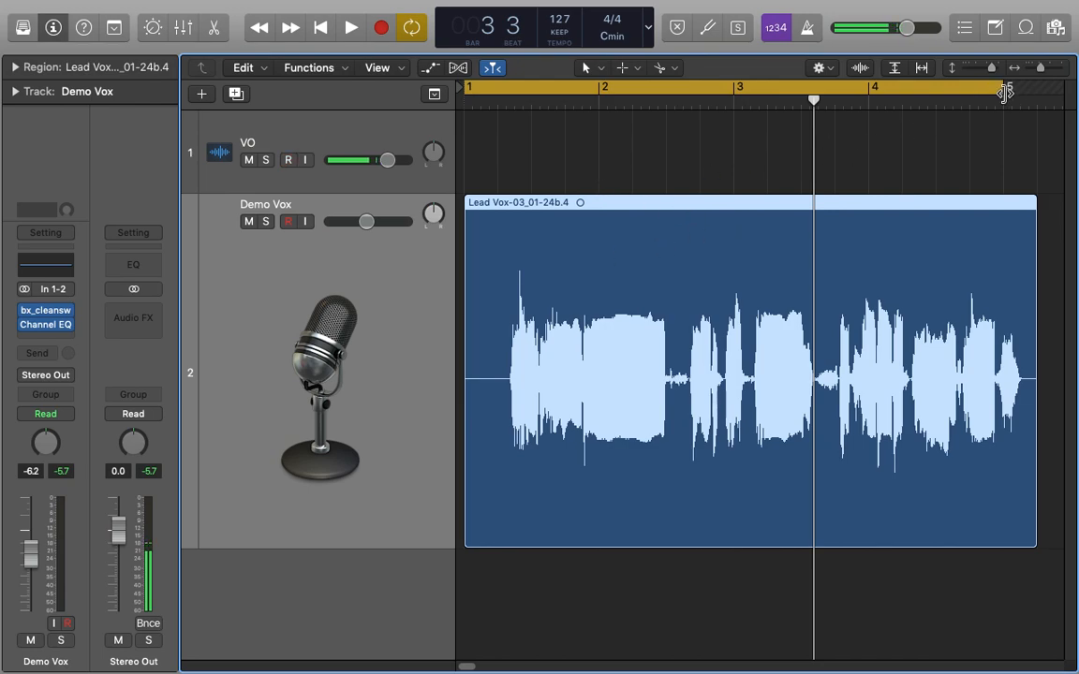
pyautogui.moveTo(1002, 92); pyautogui.dragTo(1034, 92)
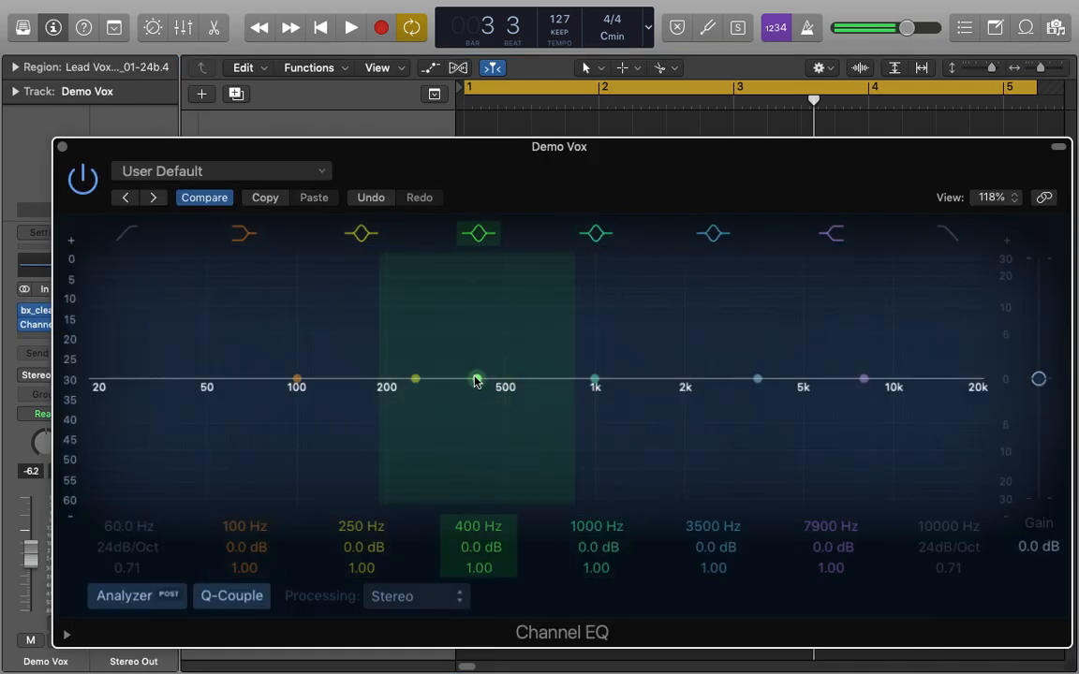
pyautogui.moveTo(478, 378); pyautogui.dragTo(477, 414)
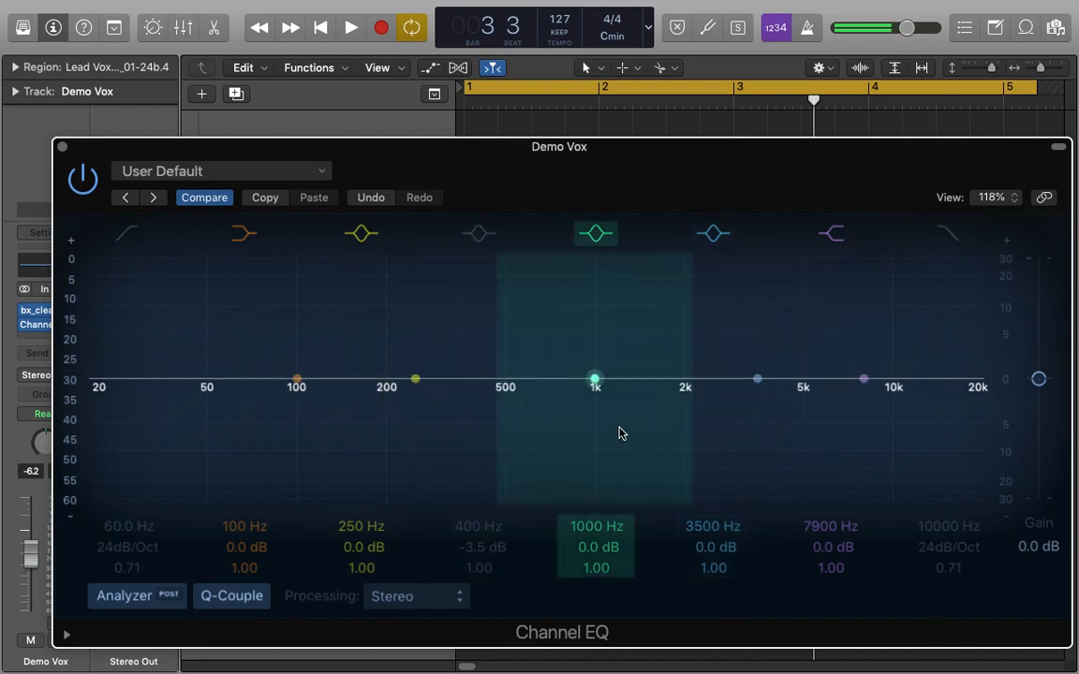
pyautogui.moveTo(595, 378); pyautogui.dragTo(595, 412)
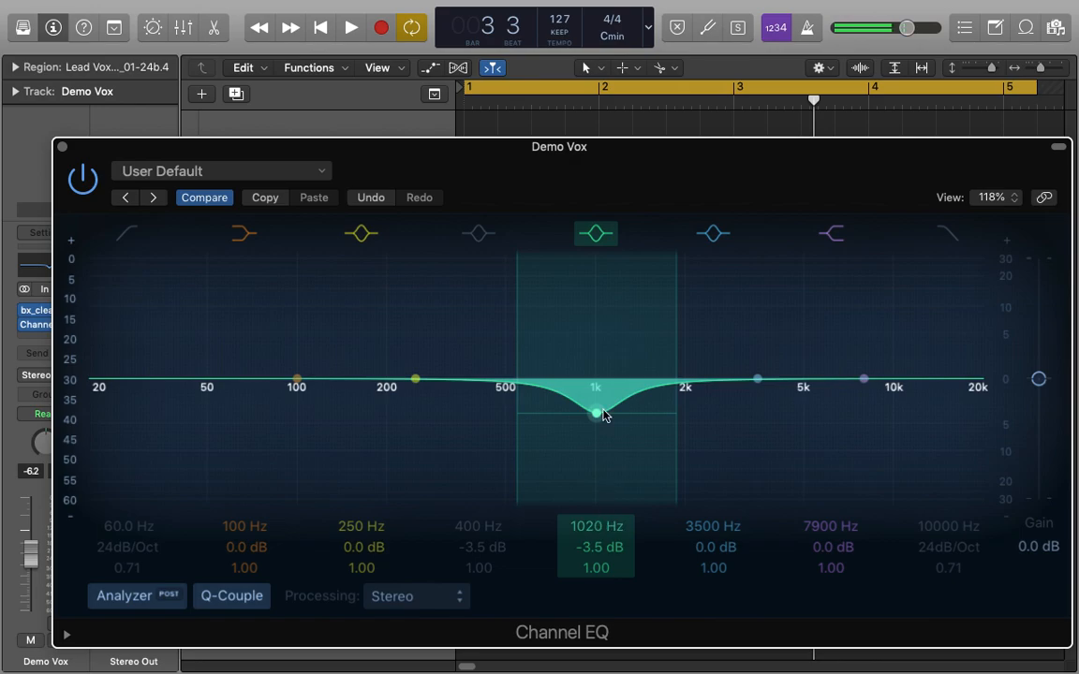
pyautogui.click(221, 171)
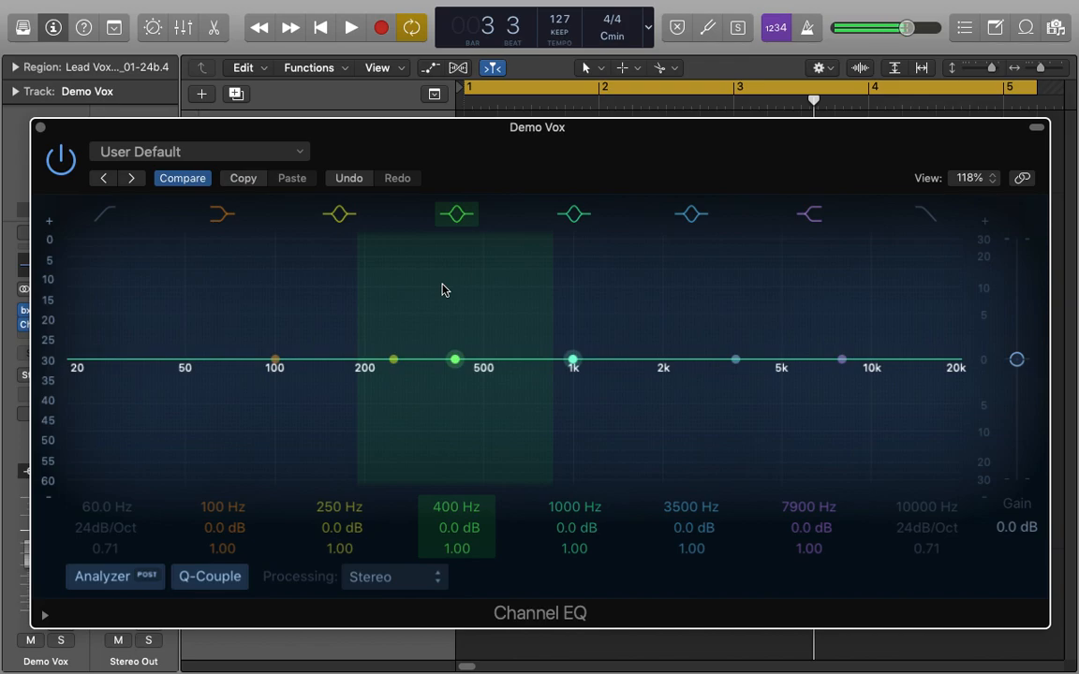
pyautogui.moveTo(459, 341)
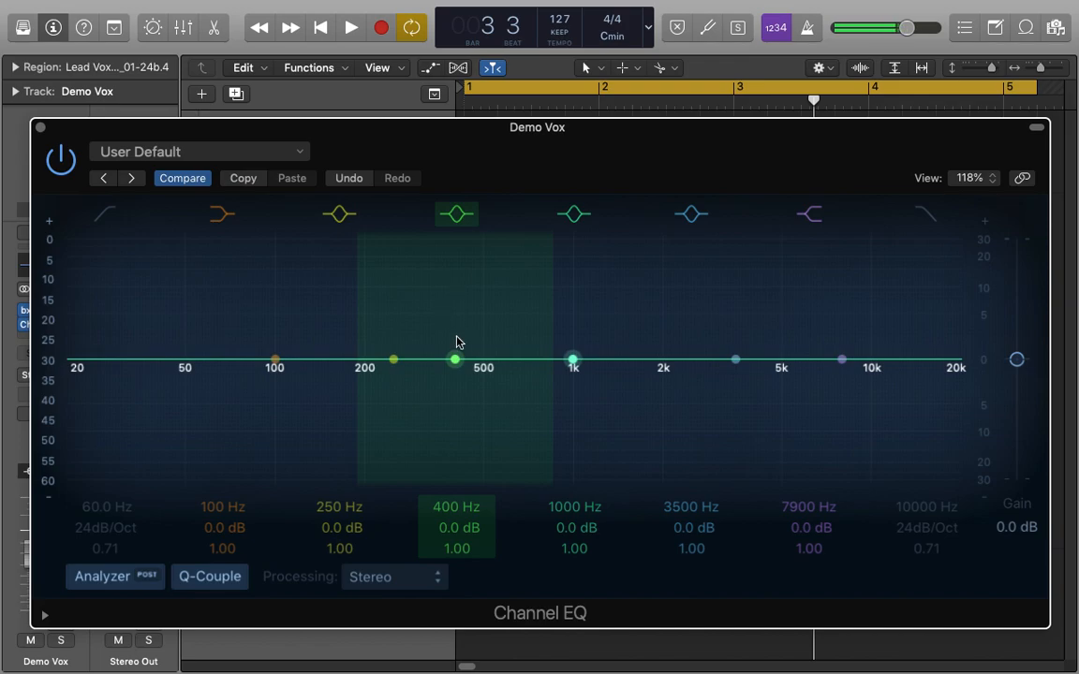
pyautogui.moveTo(454, 365)
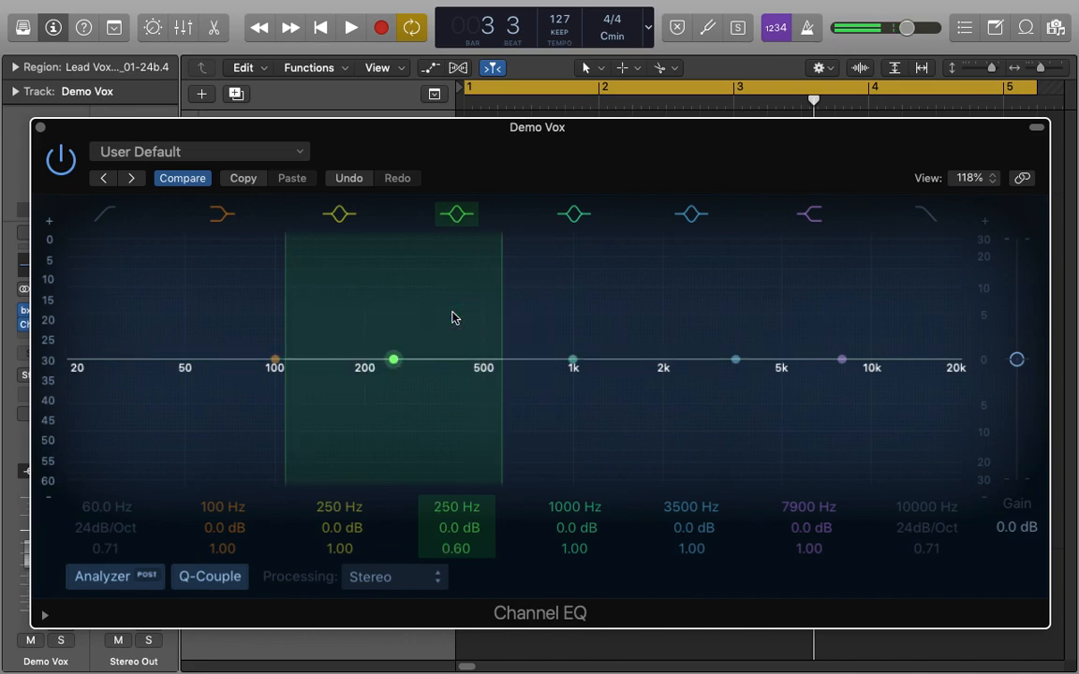
# Step: Sweep the mid band toward 270 Hz and back to 400 Hz, then widen it to Q 0.60
pyautogui.moveTo(393, 360); pyautogui.dragTo(409, 359)
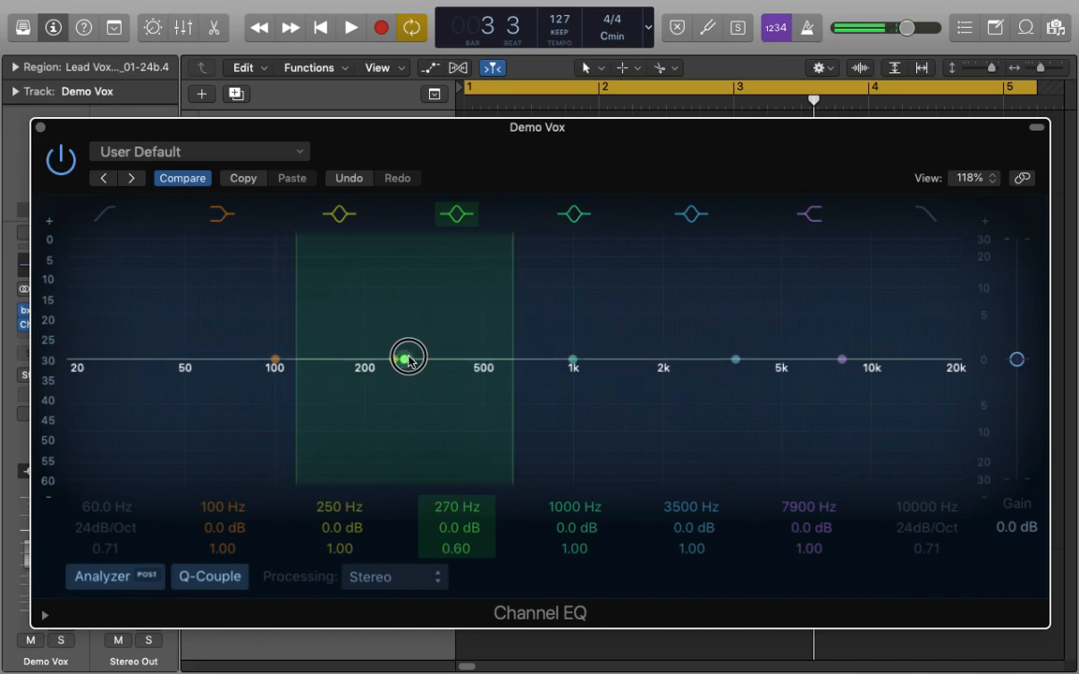
pyautogui.moveTo(408, 359); pyautogui.dragTo(459, 364)
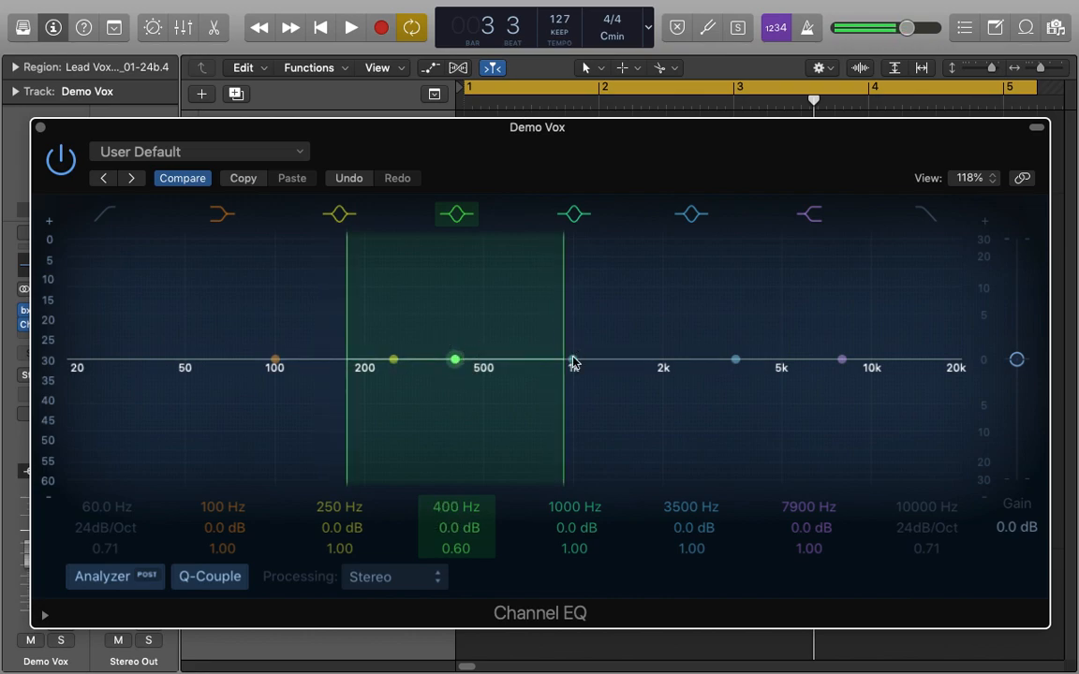
pyautogui.click(573, 360)
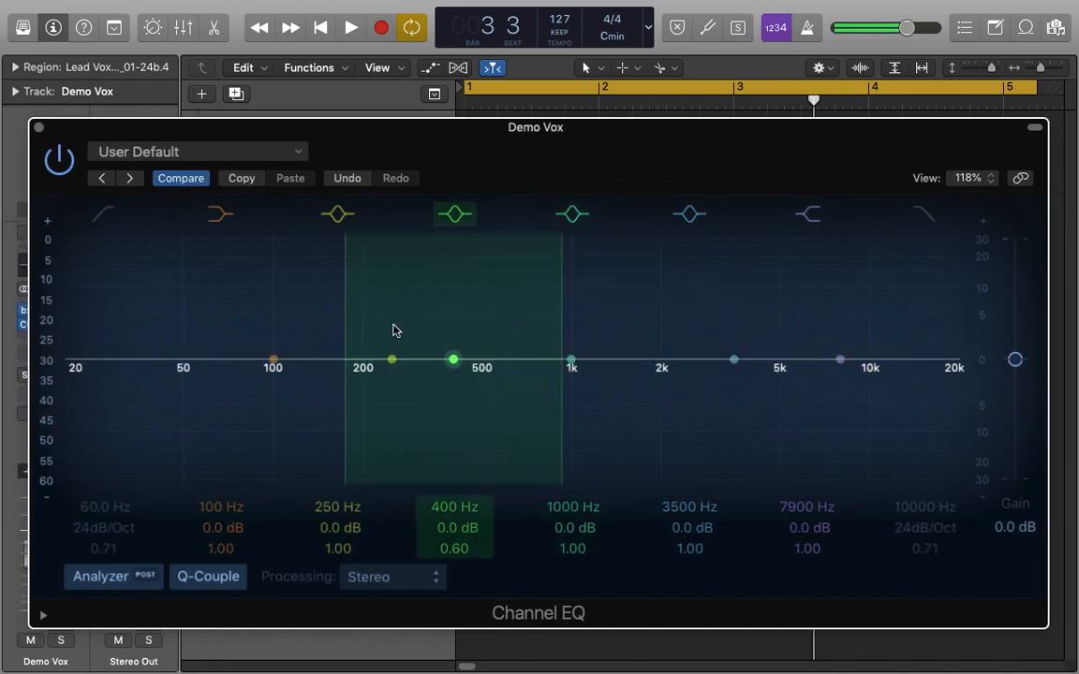
pyautogui.click(273, 360)
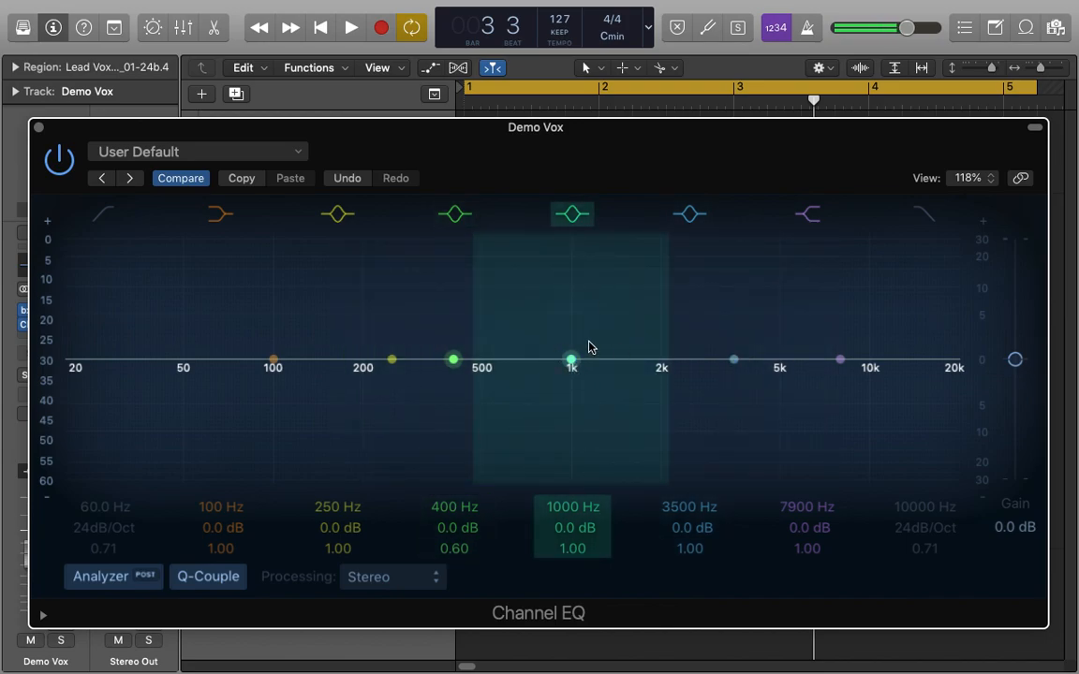
pyautogui.click(453, 214)
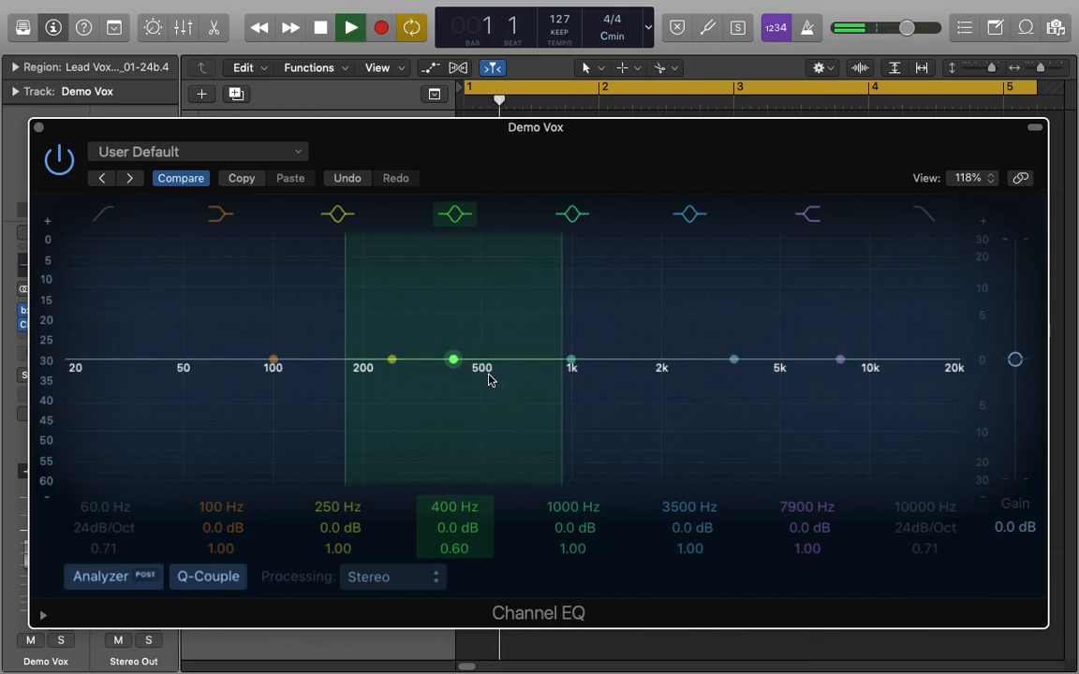
# Step: Sweep the 400 Hz band up to about +4 dB and back to flat, then boost 1 kHz to +5.5 dB
pyautogui.moveTo(453, 359); pyautogui.dragTo(453, 339)
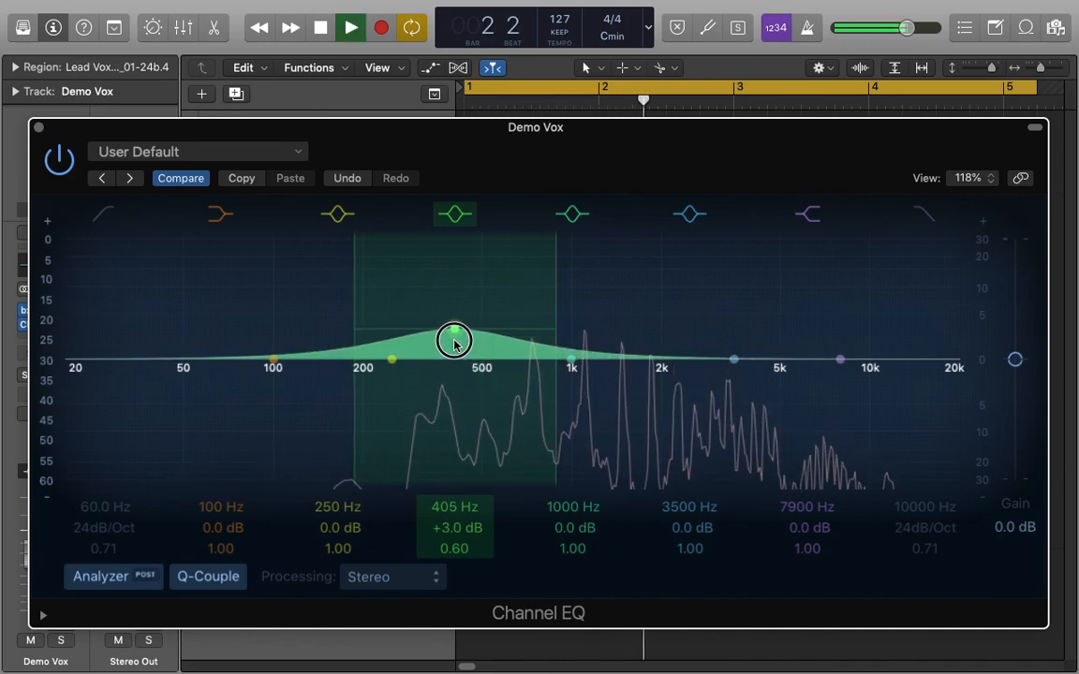
pyautogui.moveTo(454, 341); pyautogui.dragTo(457, 333)
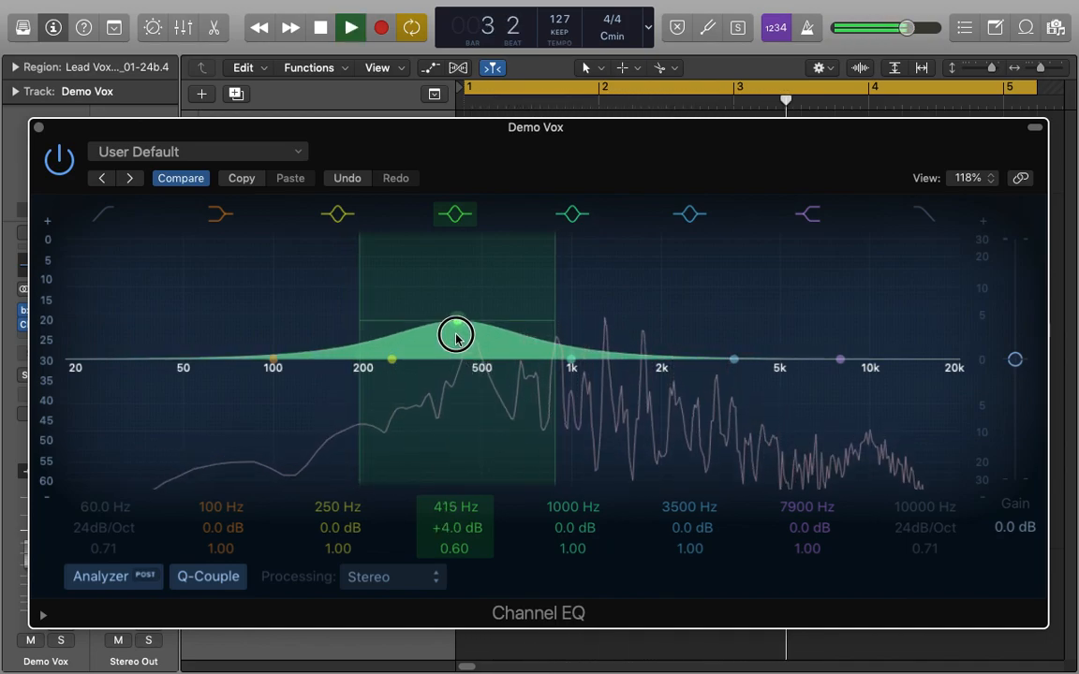
pyautogui.moveTo(457, 335); pyautogui.dragTo(457, 328)
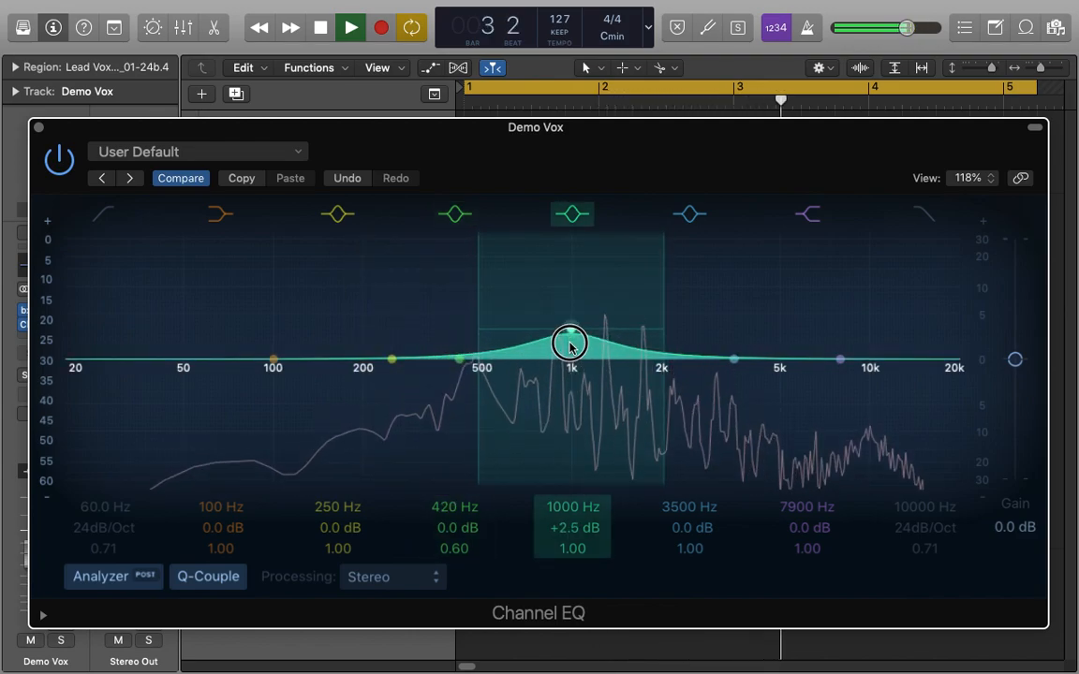
pyautogui.moveTo(569, 341); pyautogui.dragTo(571, 311)
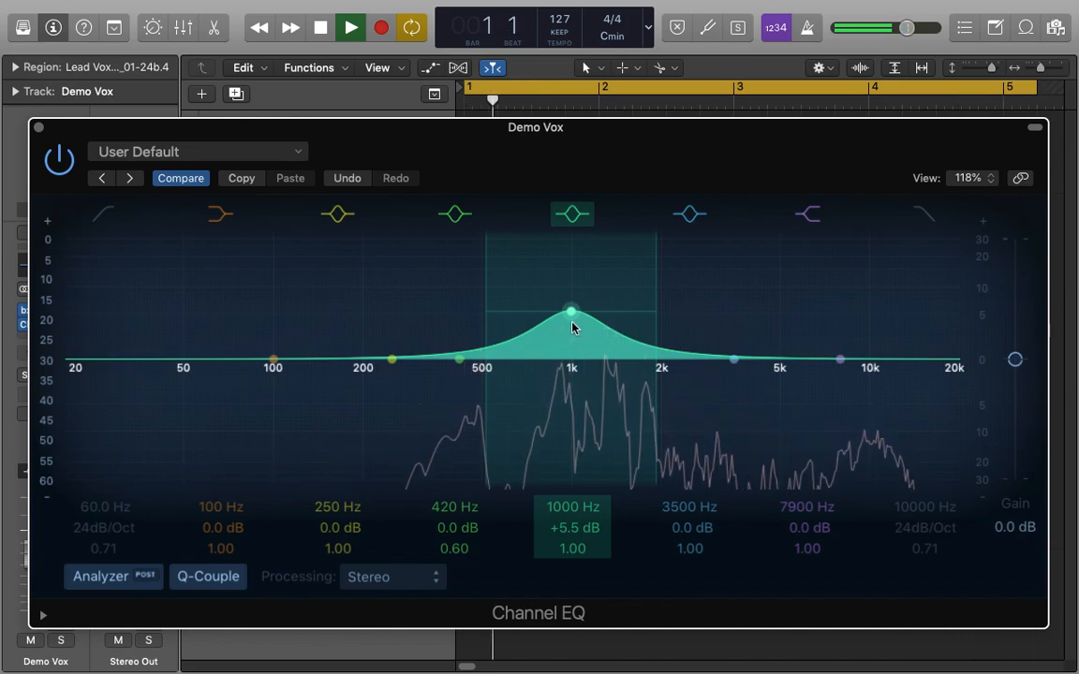
pyautogui.click(319, 26)
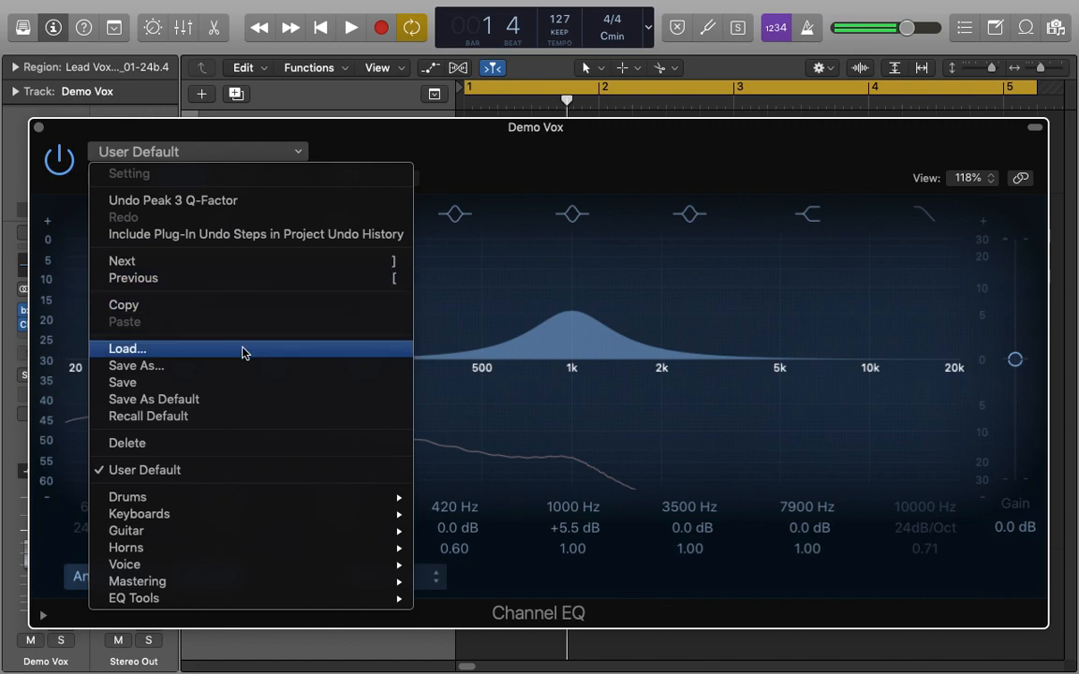
pyautogui.moveTo(243, 416)
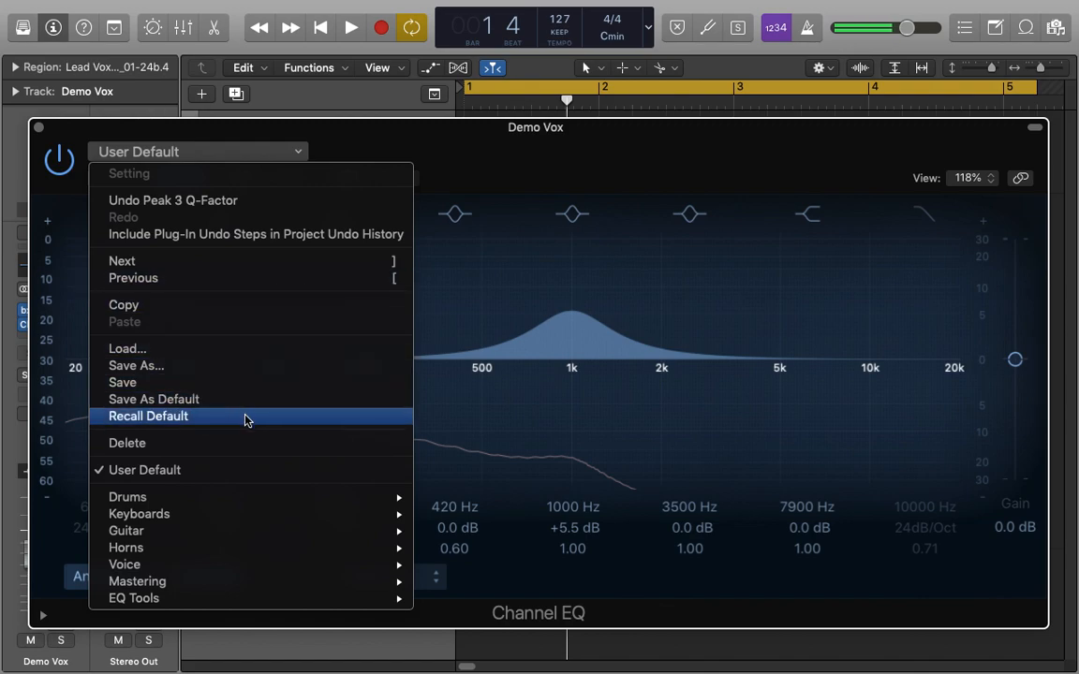
# Step: Recall the Channel EQ's default so every band sits flat
pyautogui.click(148, 415)
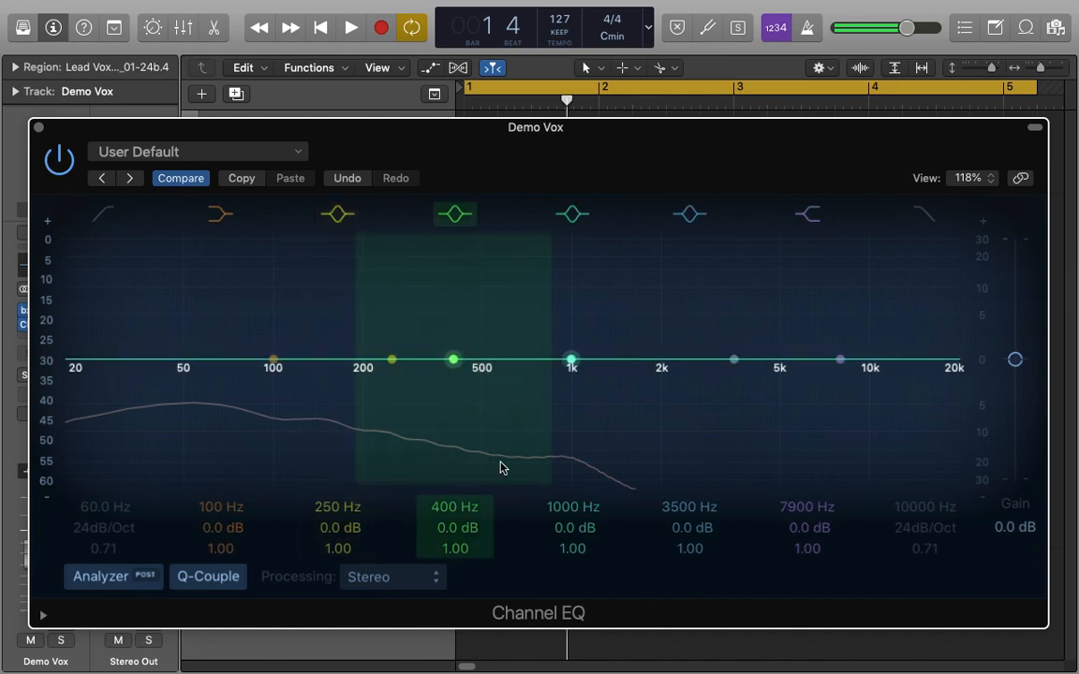
pyautogui.click(572, 214)
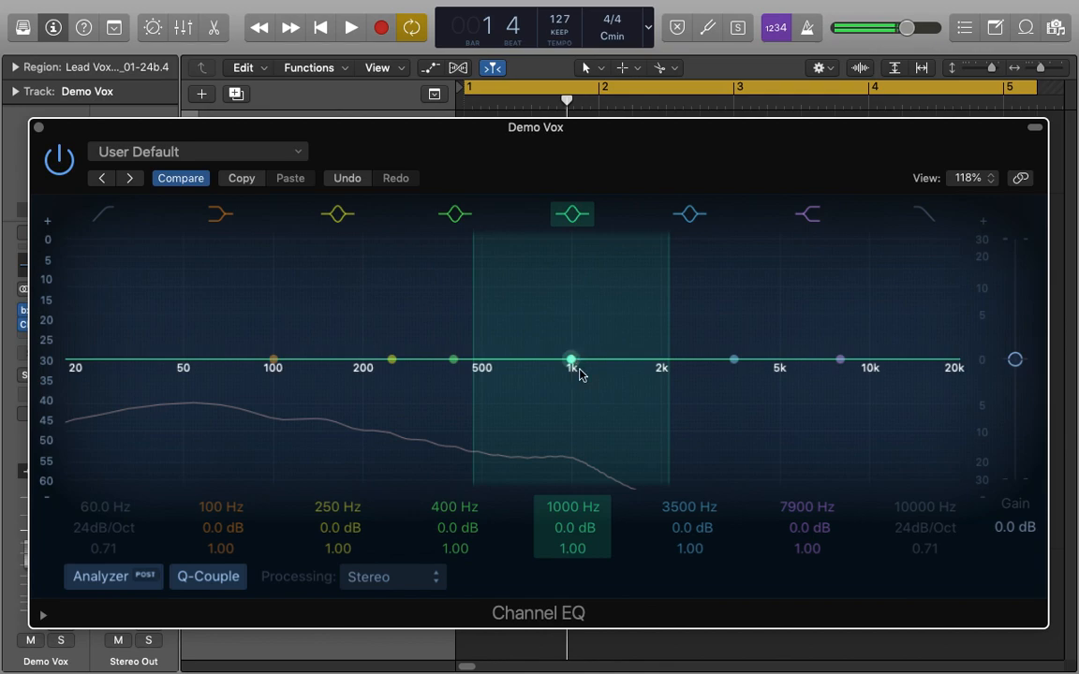
pyautogui.moveTo(524, 311)
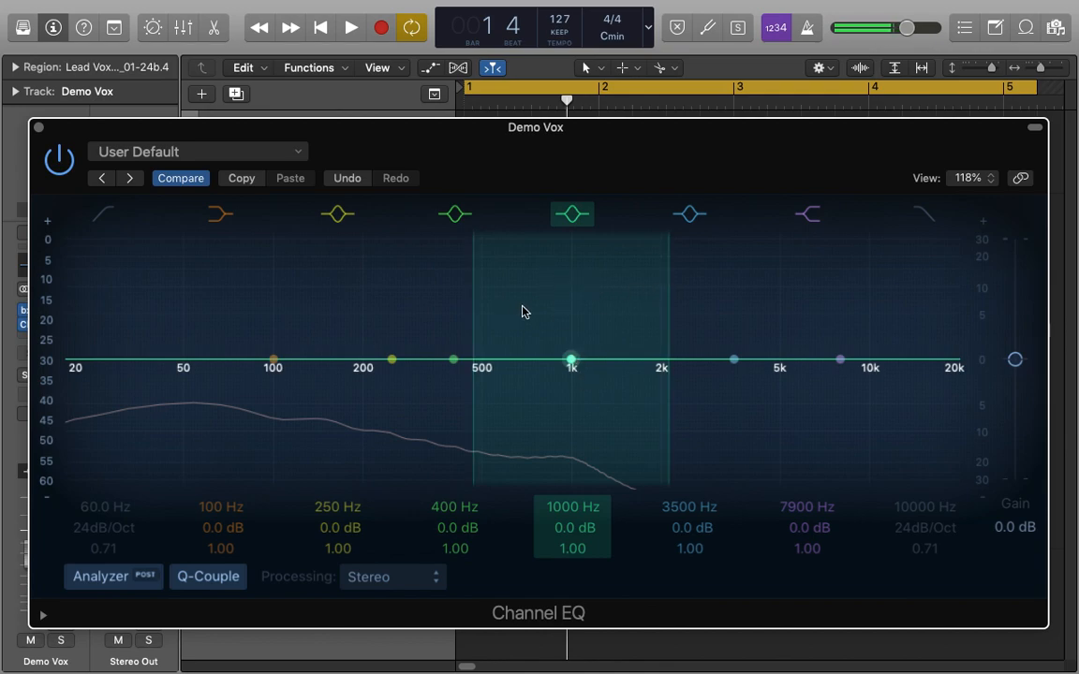
pyautogui.moveTo(560, 330)
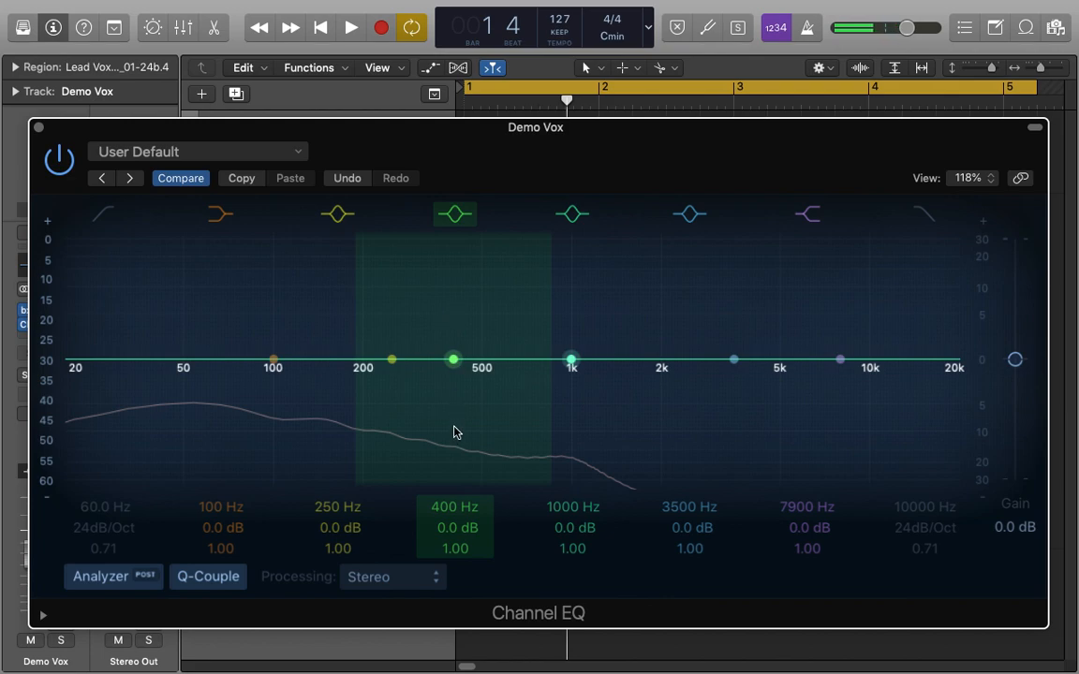
pyautogui.moveTo(459, 347)
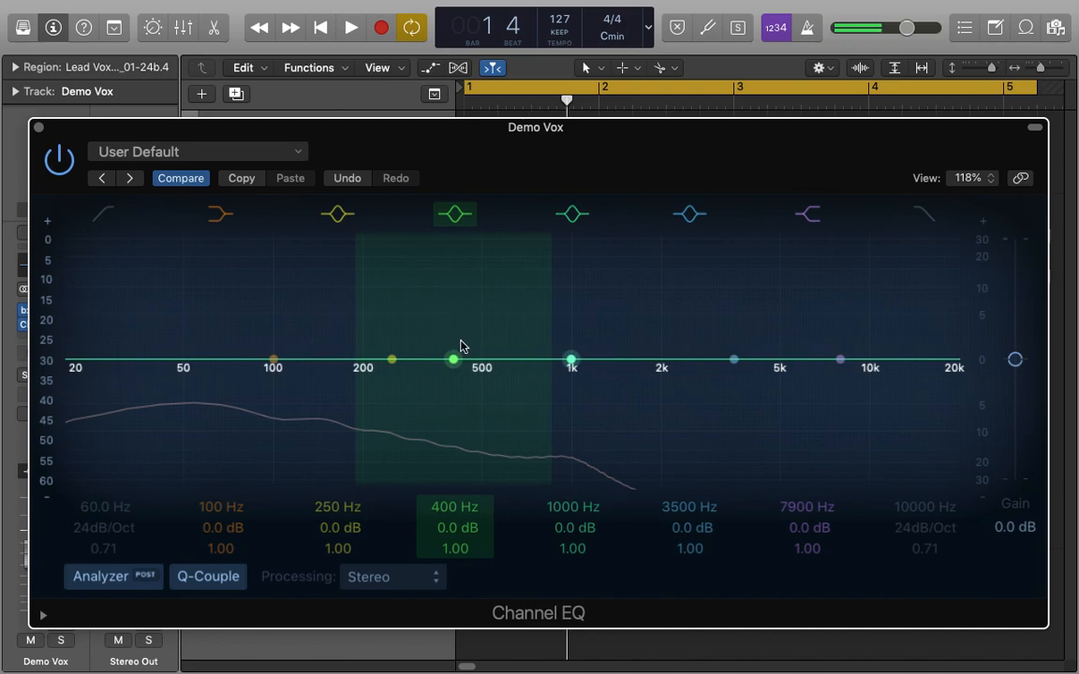
# Step: Sweep the mid band from a steep boost down to a -14.5 dB cut, then ease it to about -5 dB at 400 Hz
pyautogui.moveTo(453, 359); pyautogui.dragTo(455, 277)
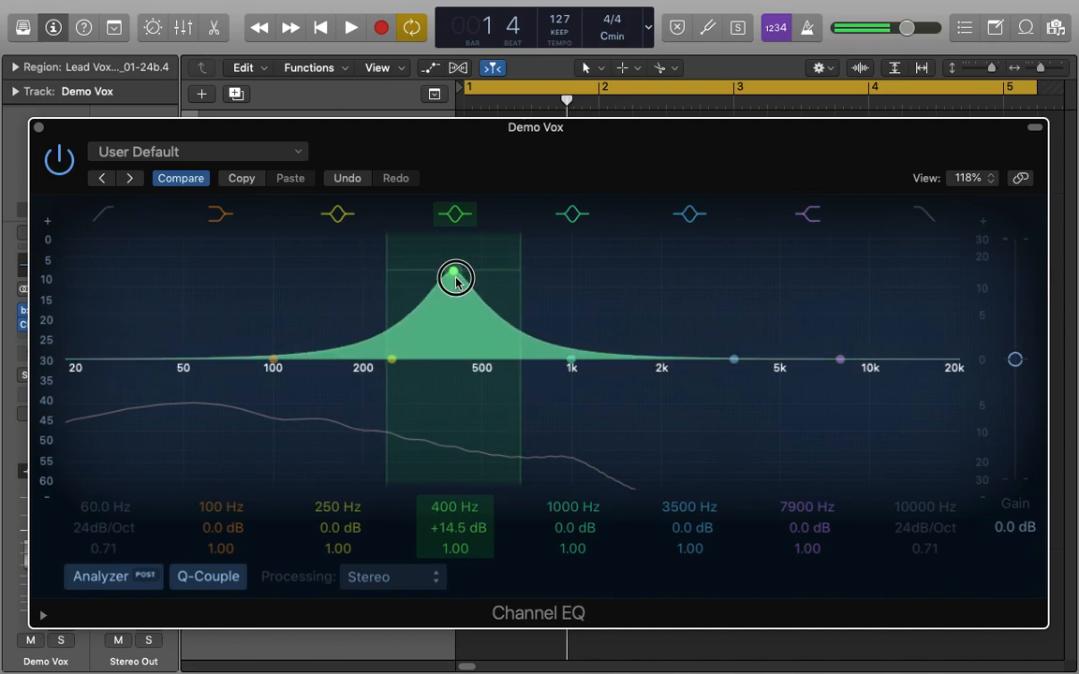
pyautogui.moveTo(455, 277); pyautogui.dragTo(446, 416)
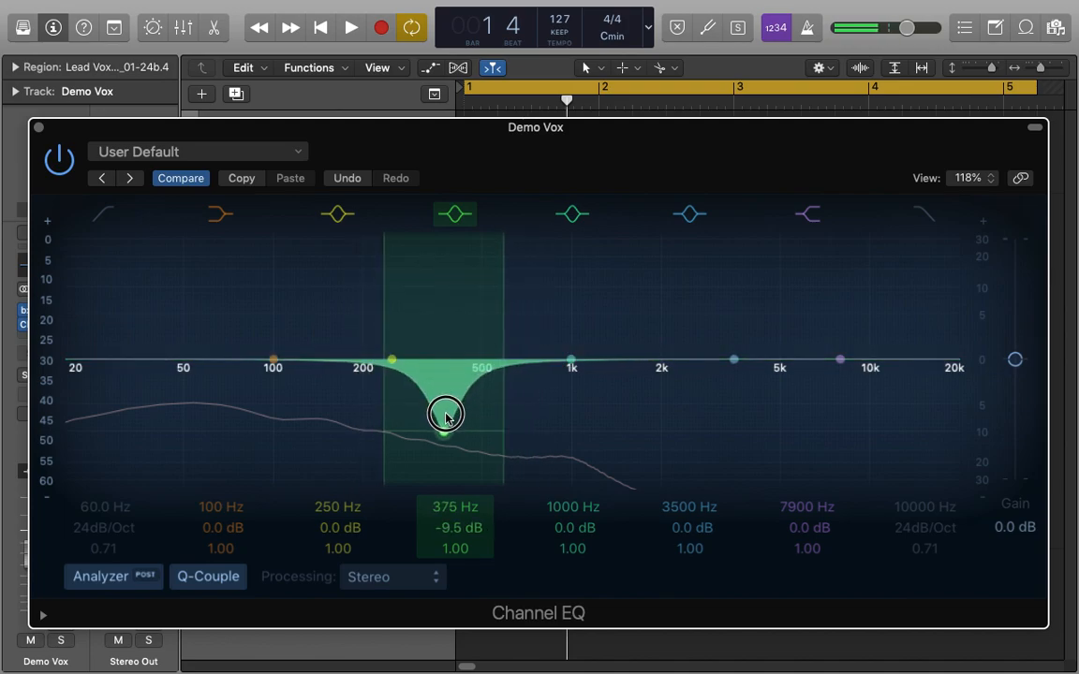
pyautogui.moveTo(446, 416); pyautogui.dragTo(448, 438)
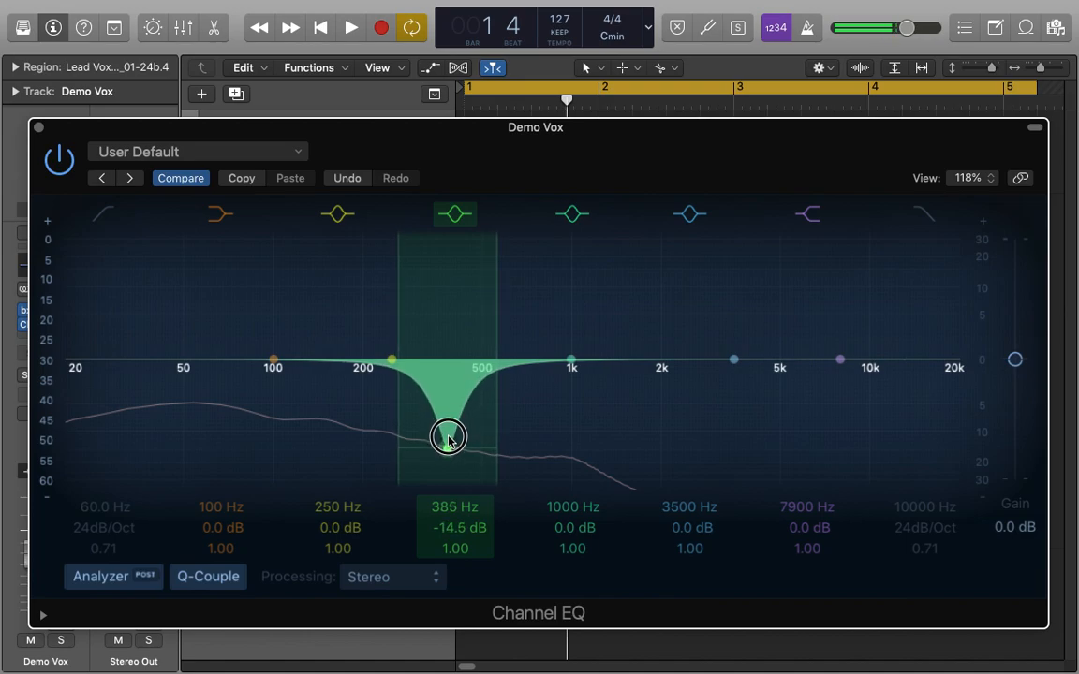
pyautogui.moveTo(447, 439); pyautogui.dragTo(446, 431)
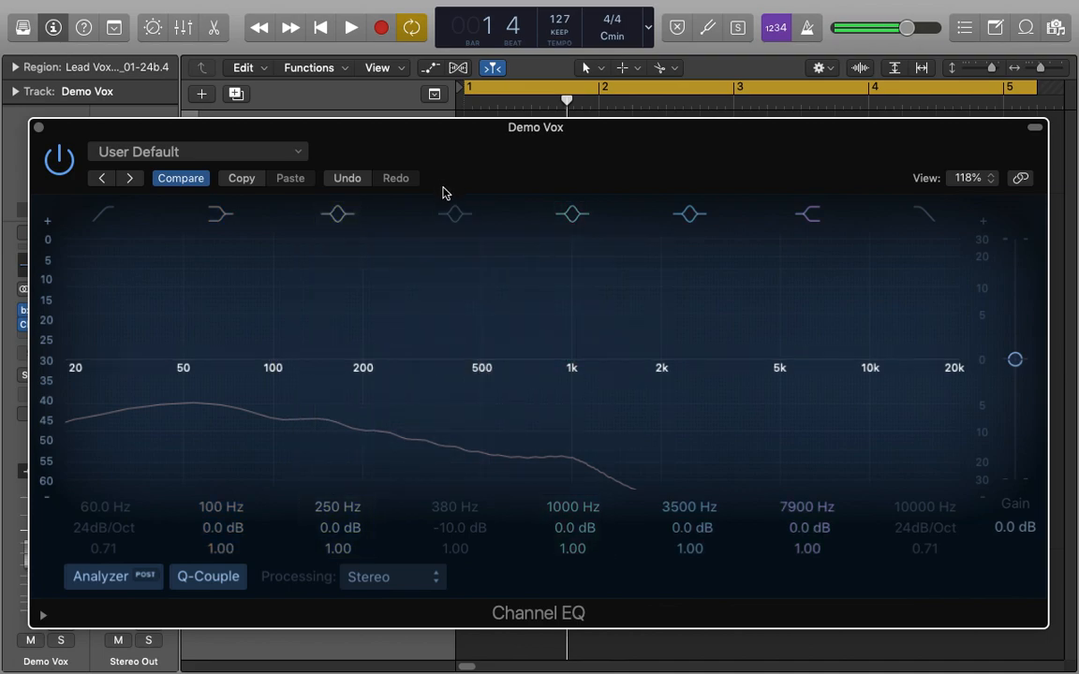
pyautogui.moveTo(456, 215); pyautogui.dragTo(449, 397)
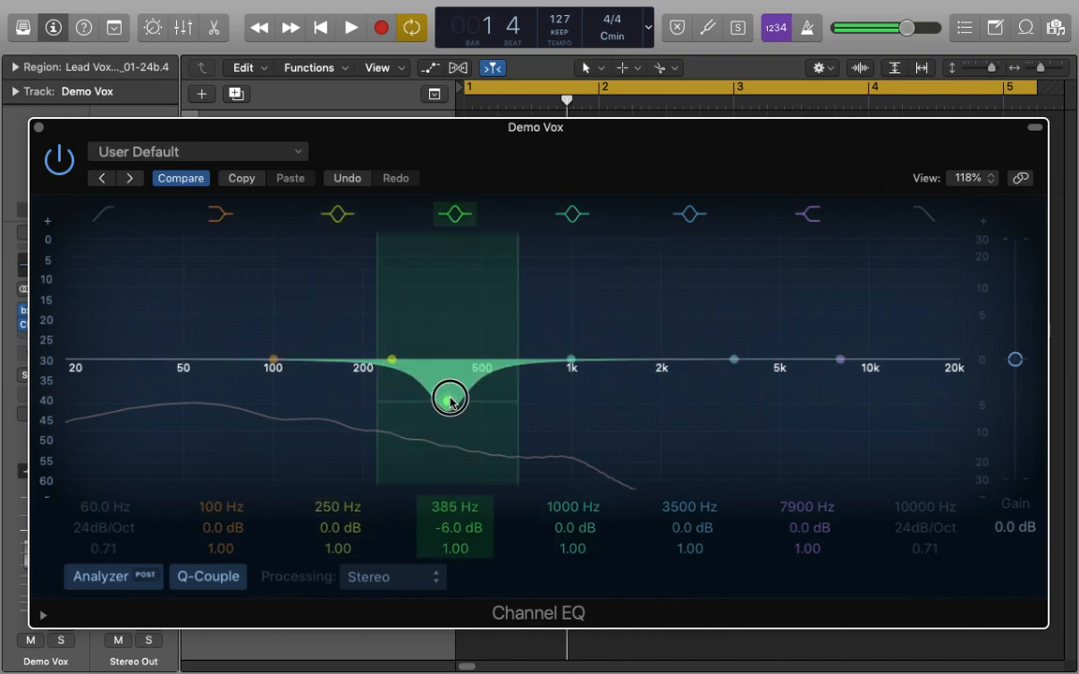
pyautogui.moveTo(450, 397); pyautogui.dragTo(446, 360)
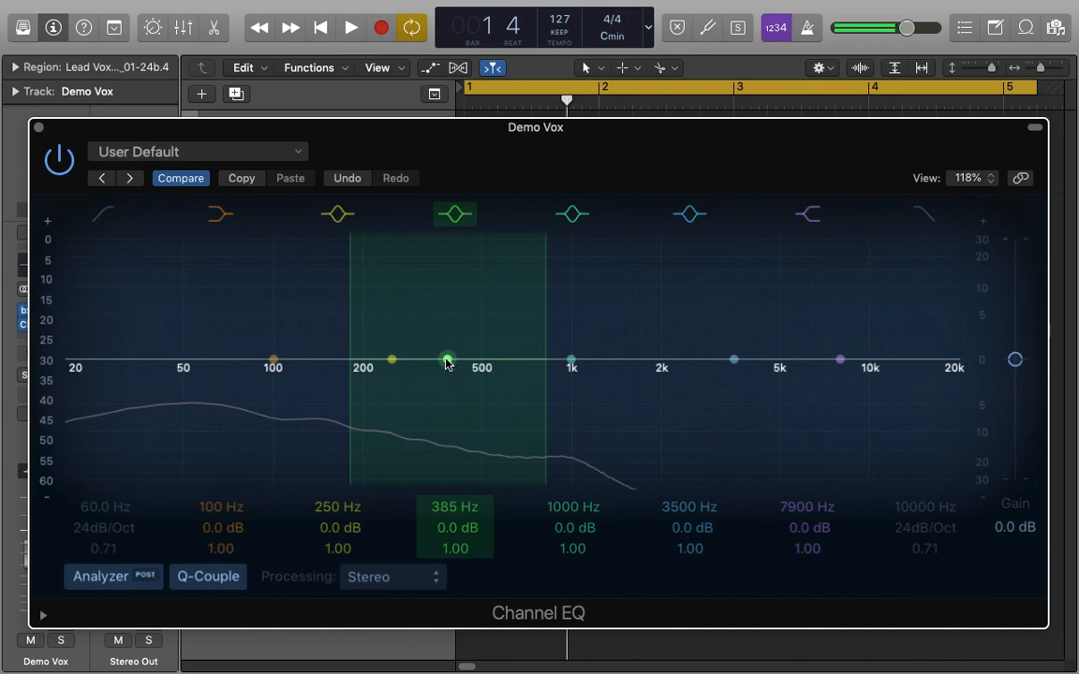
pyautogui.moveTo(447, 360); pyautogui.dragTo(454, 359)
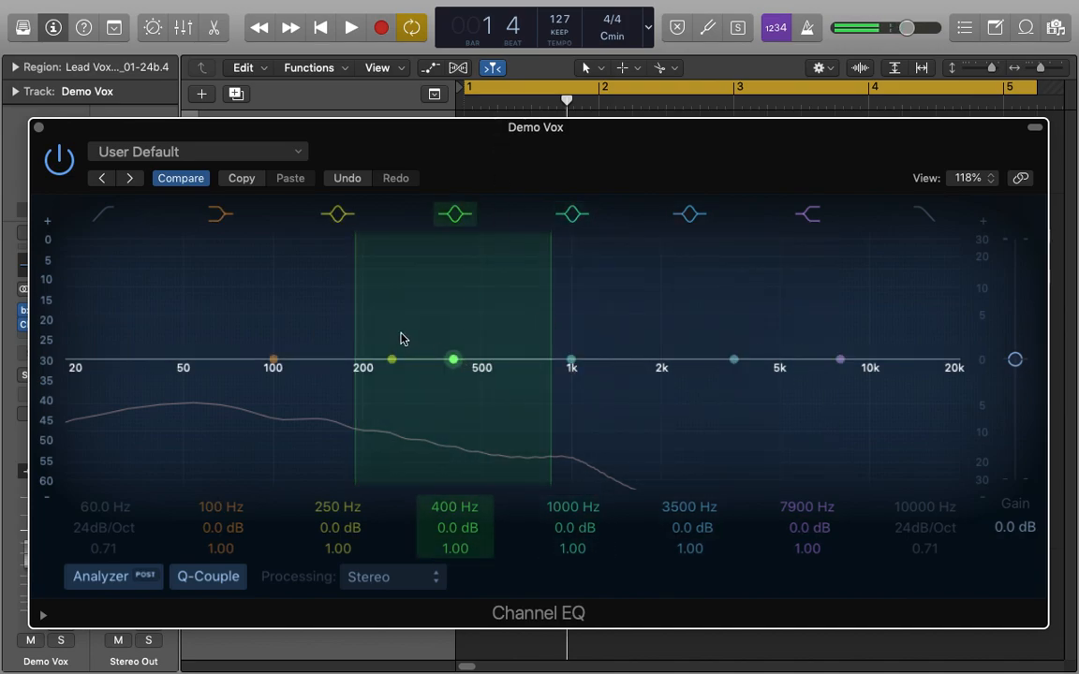
pyautogui.moveTo(468, 409)
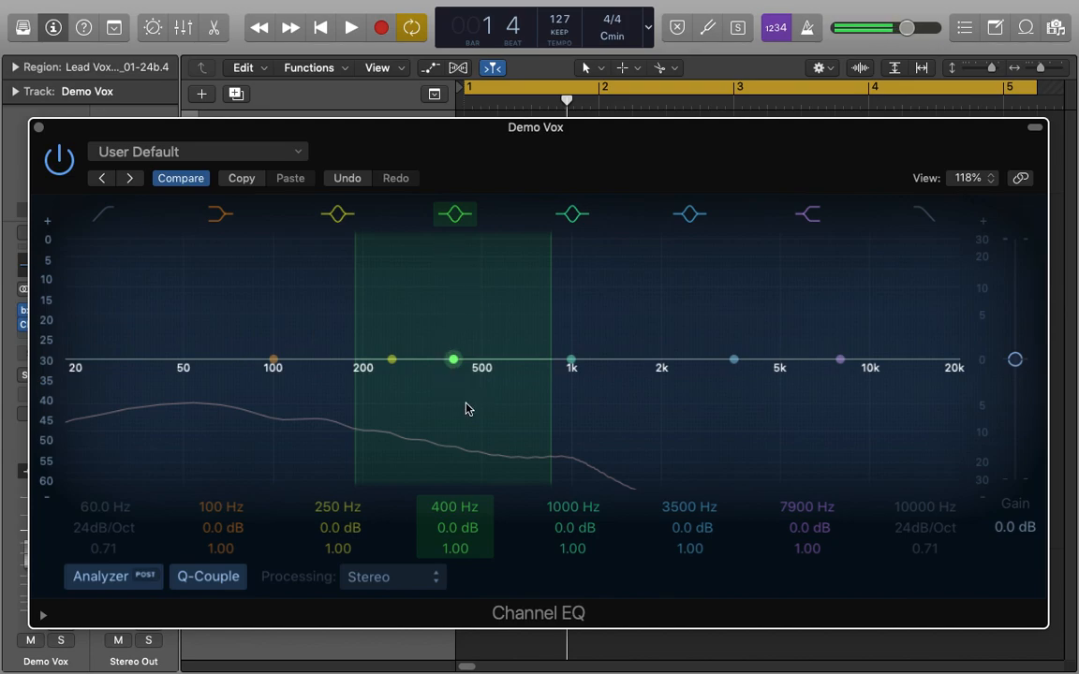
# Step: With the vocal playing, boost 400 Hz to hear the boxiness, then settle it at a -5 dB cut
pyautogui.click(351, 28)
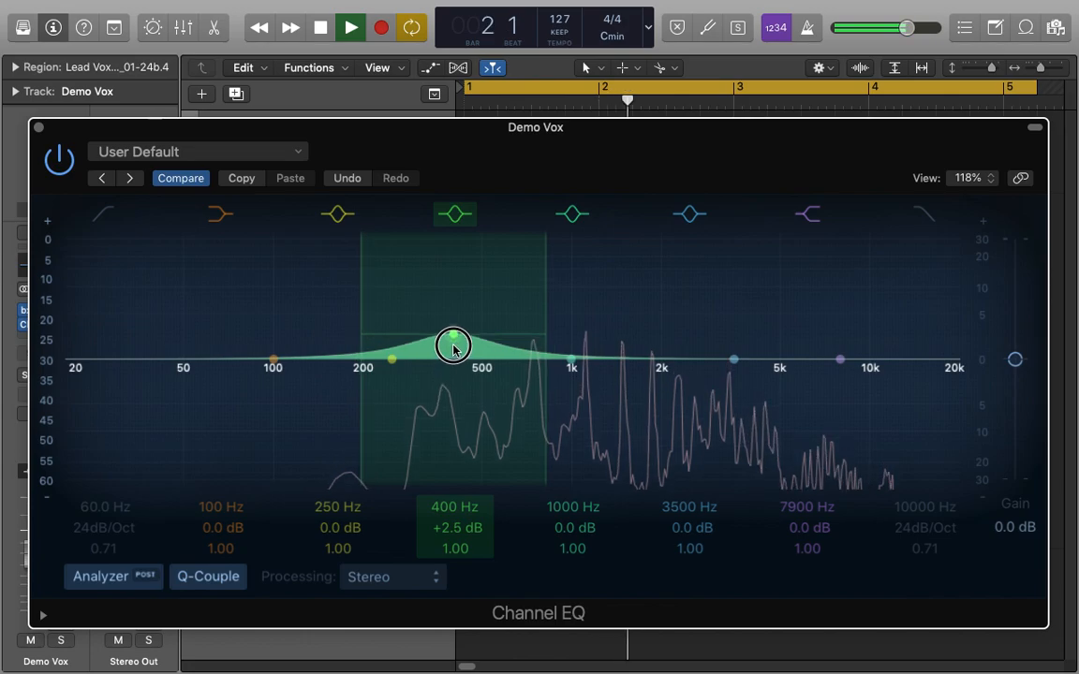
pyautogui.moveTo(453, 345); pyautogui.dragTo(453, 330)
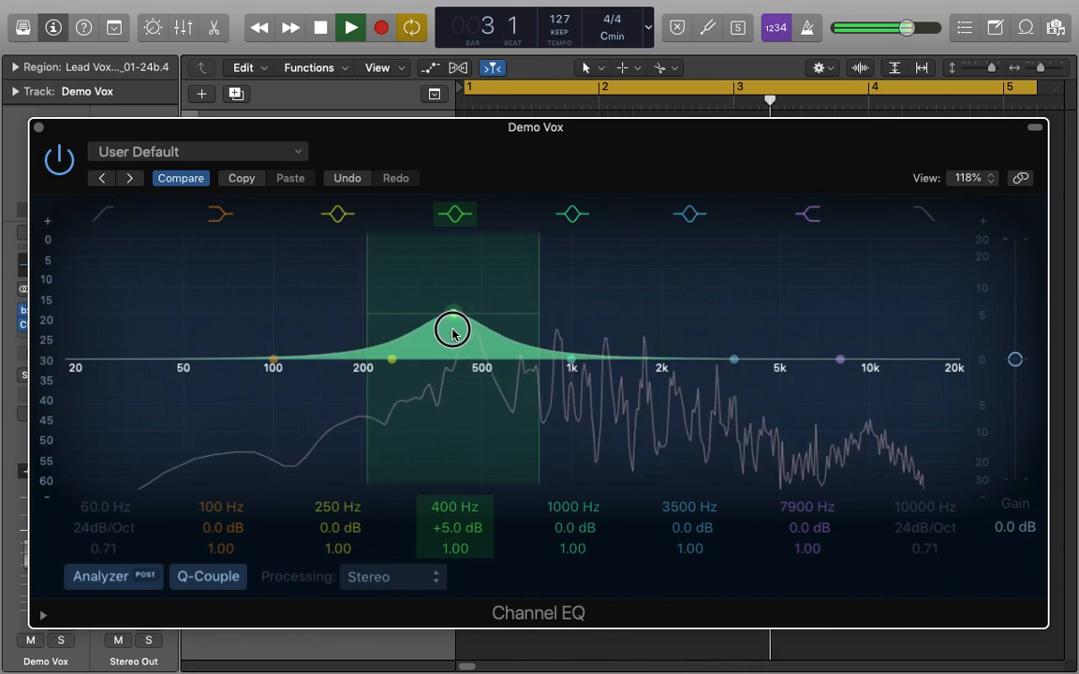
pyautogui.moveTo(453, 330); pyautogui.dragTo(453, 350)
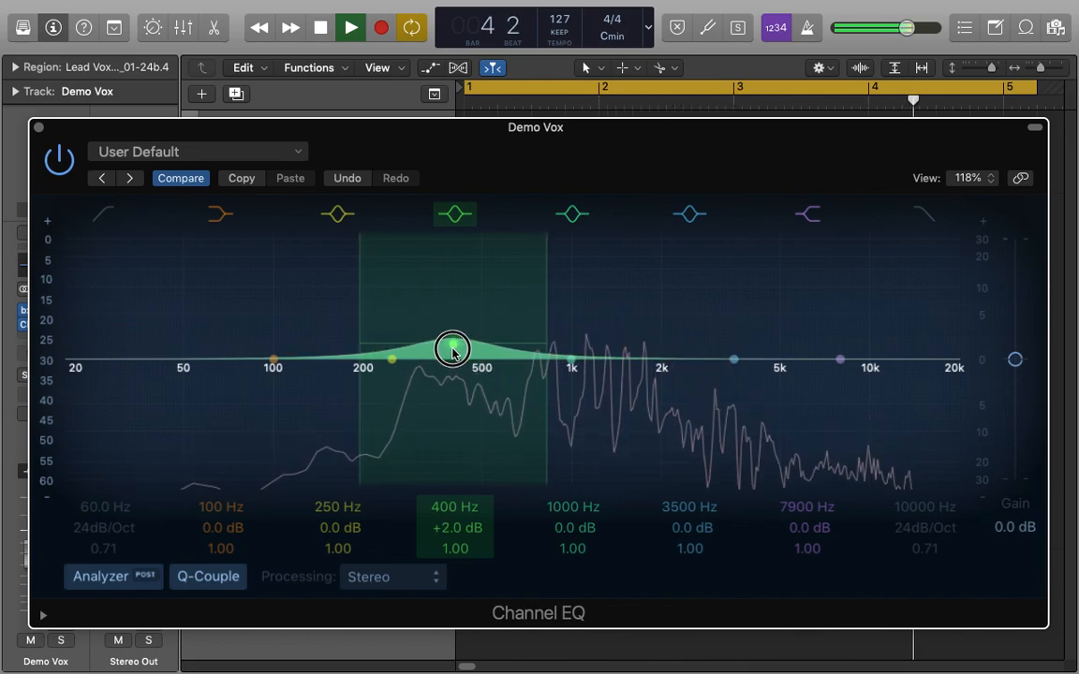
pyautogui.moveTo(453, 350); pyautogui.dragTo(457, 403)
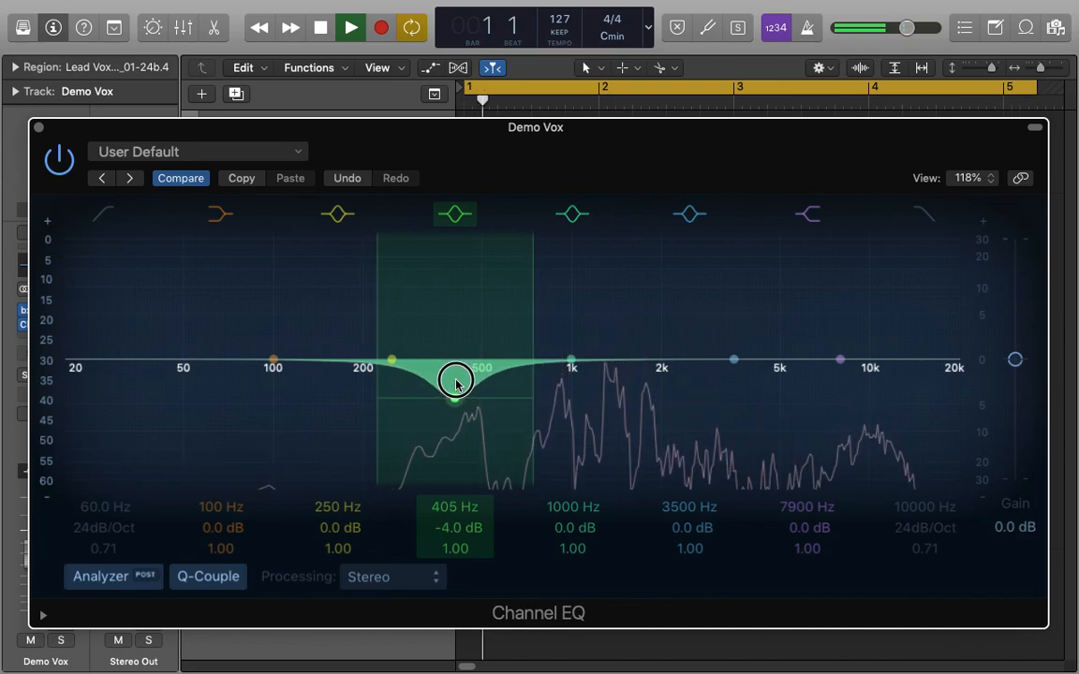
pyautogui.moveTo(457, 382); pyautogui.dragTo(457, 393)
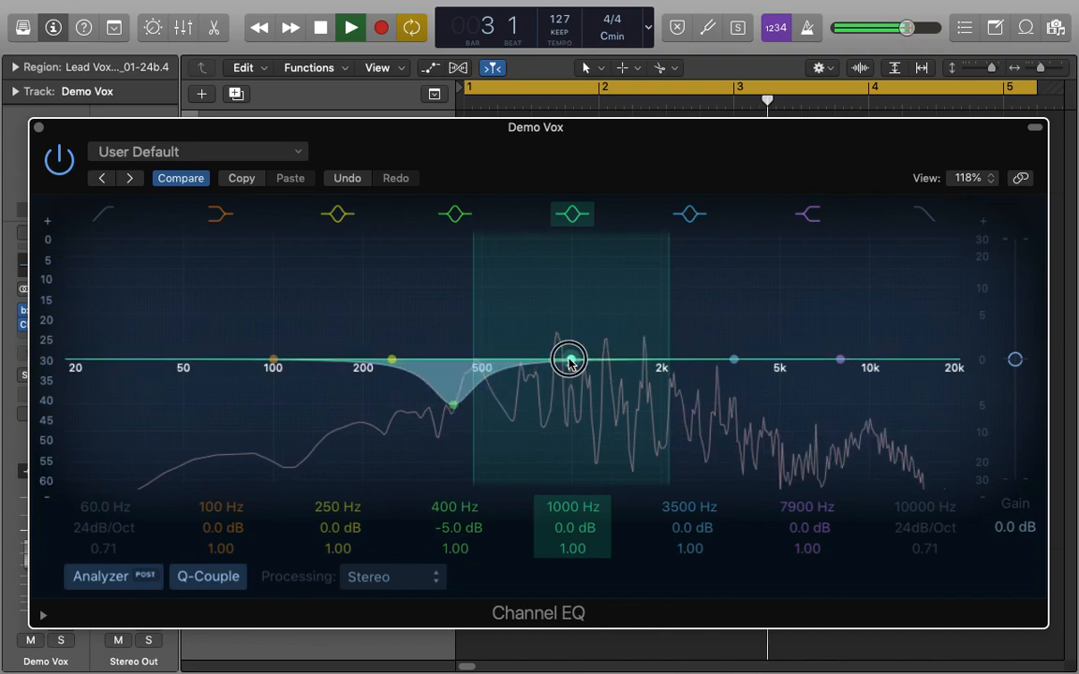
# Step: Boost the 1 kHz band to find the nasal tone, then cut it to -5 dB near 1040 Hz
pyautogui.moveTo(569, 360); pyautogui.dragTo(570, 328)
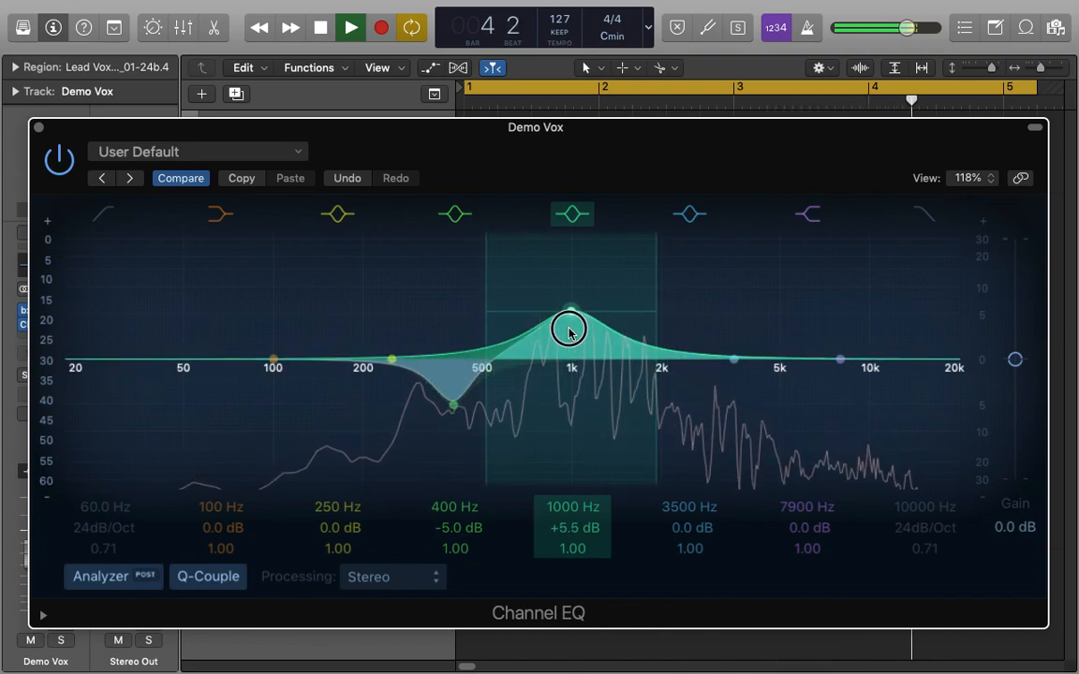
pyautogui.moveTo(570, 330); pyautogui.dragTo(573, 359)
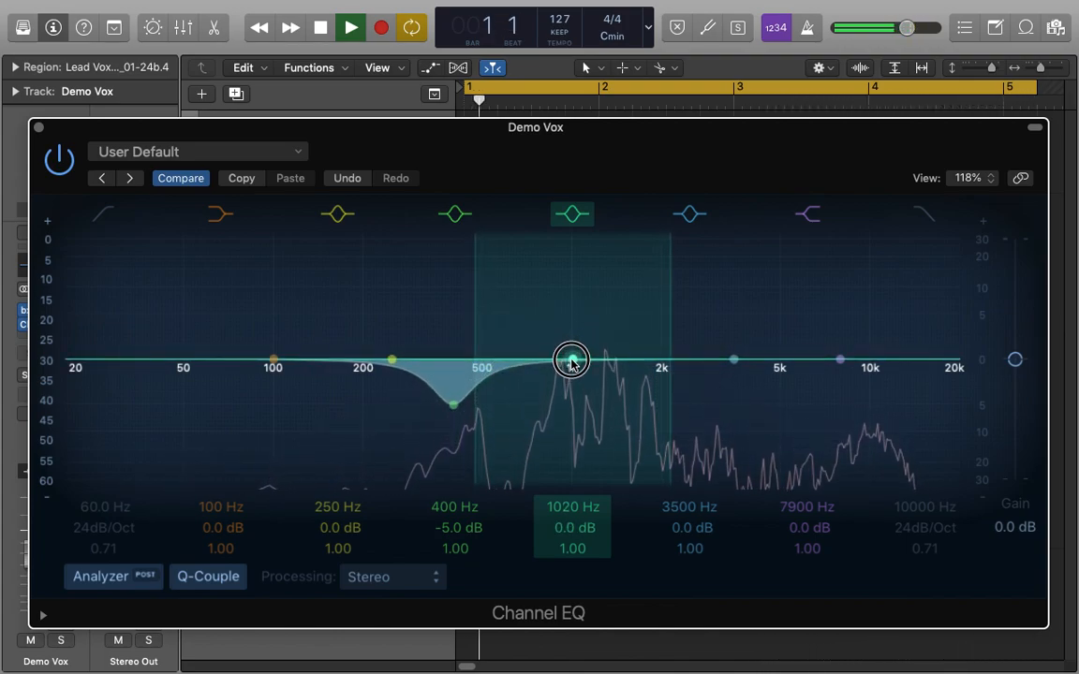
pyautogui.moveTo(571, 360); pyautogui.dragTo(573, 382)
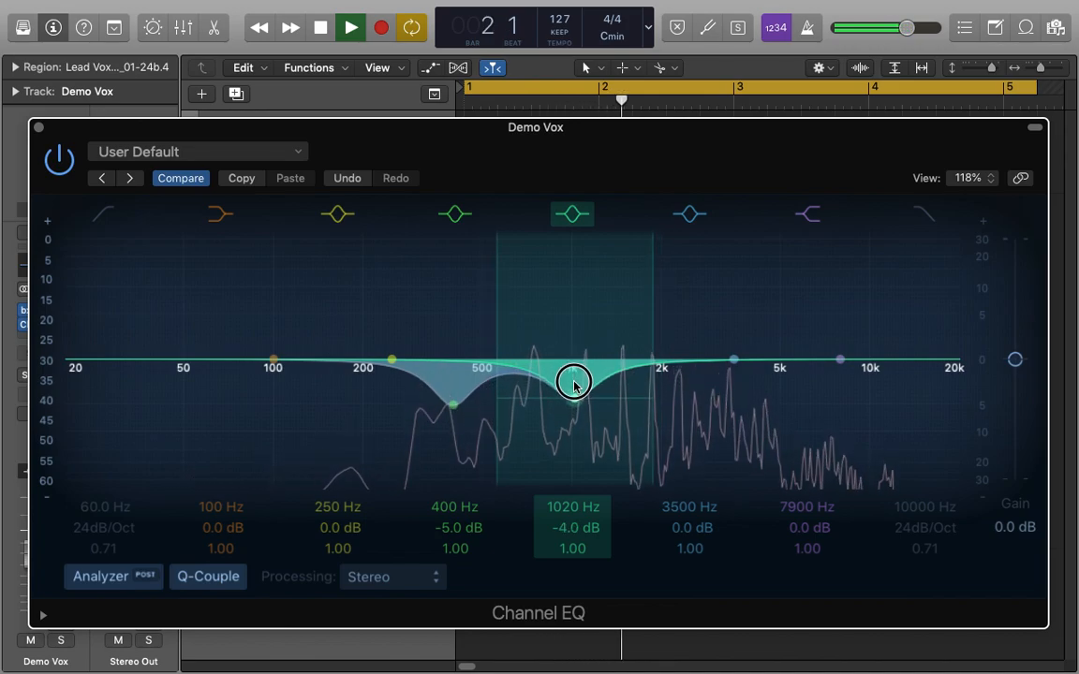
pyautogui.moveTo(574, 382); pyautogui.dragTo(575, 405)
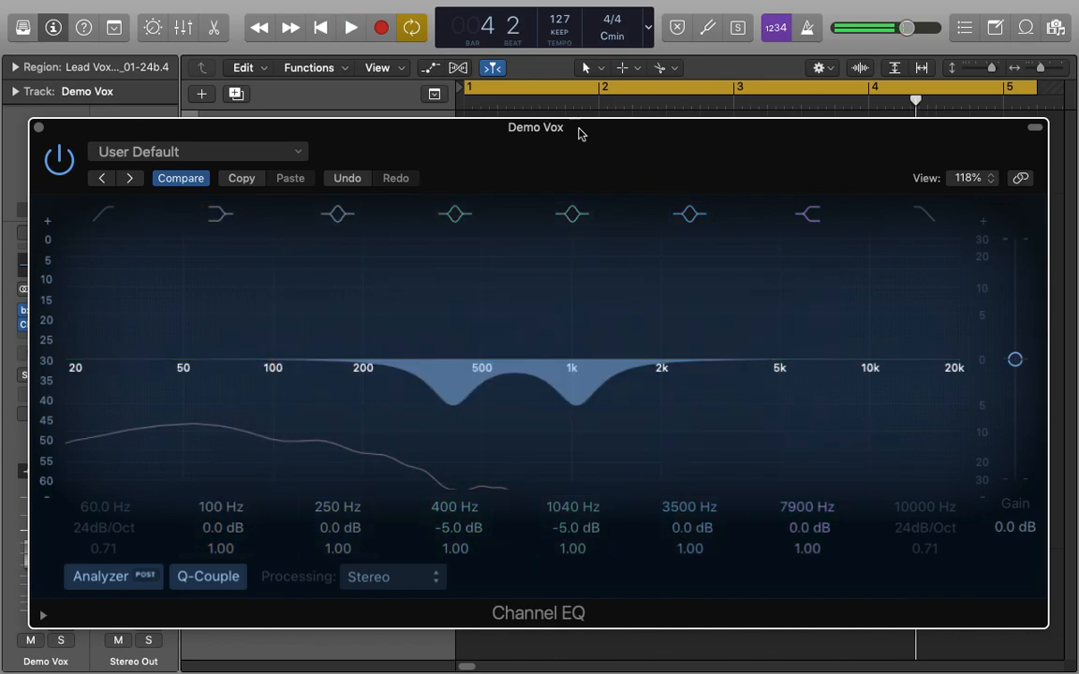
pyautogui.moveTo(589, 146)
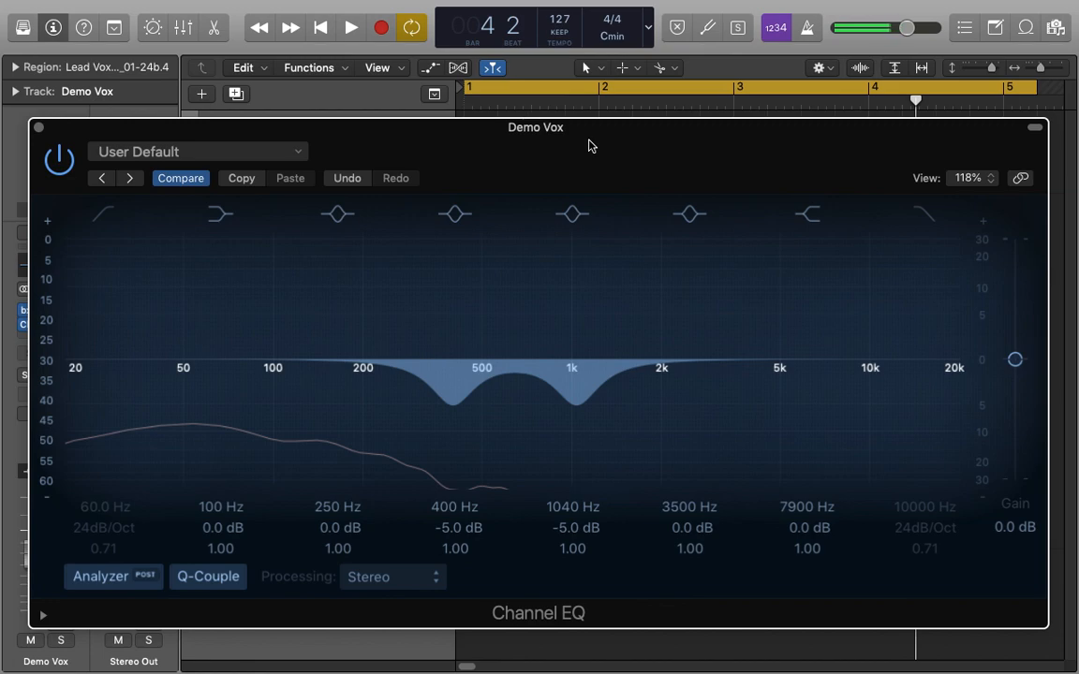
pyautogui.moveTo(652, 148)
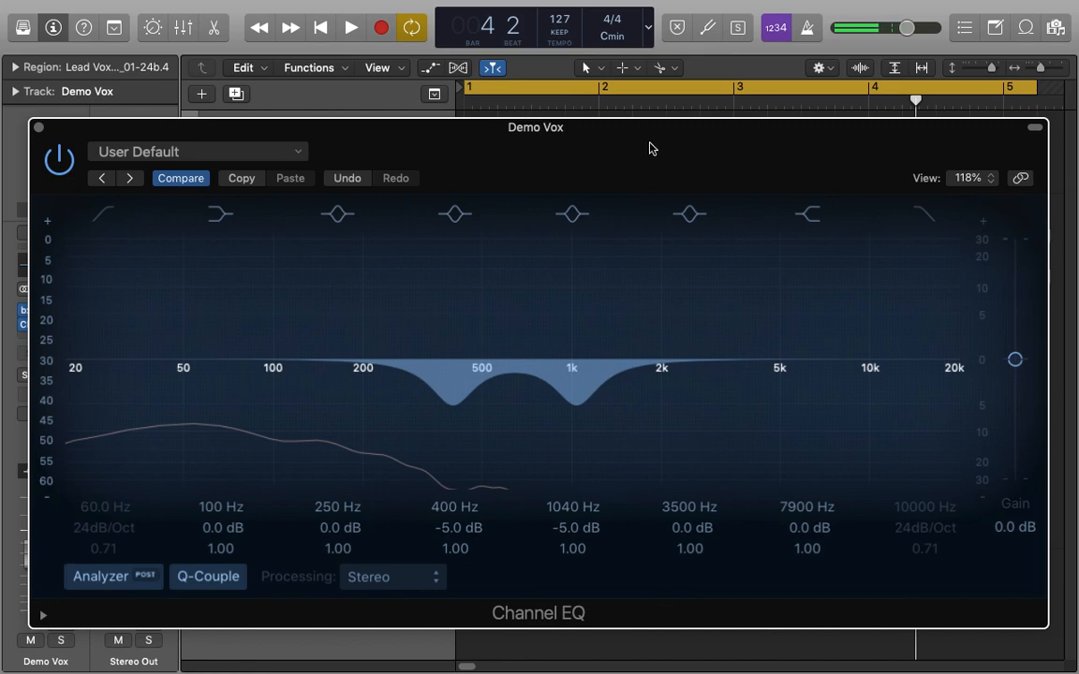
pyautogui.click(58, 159)
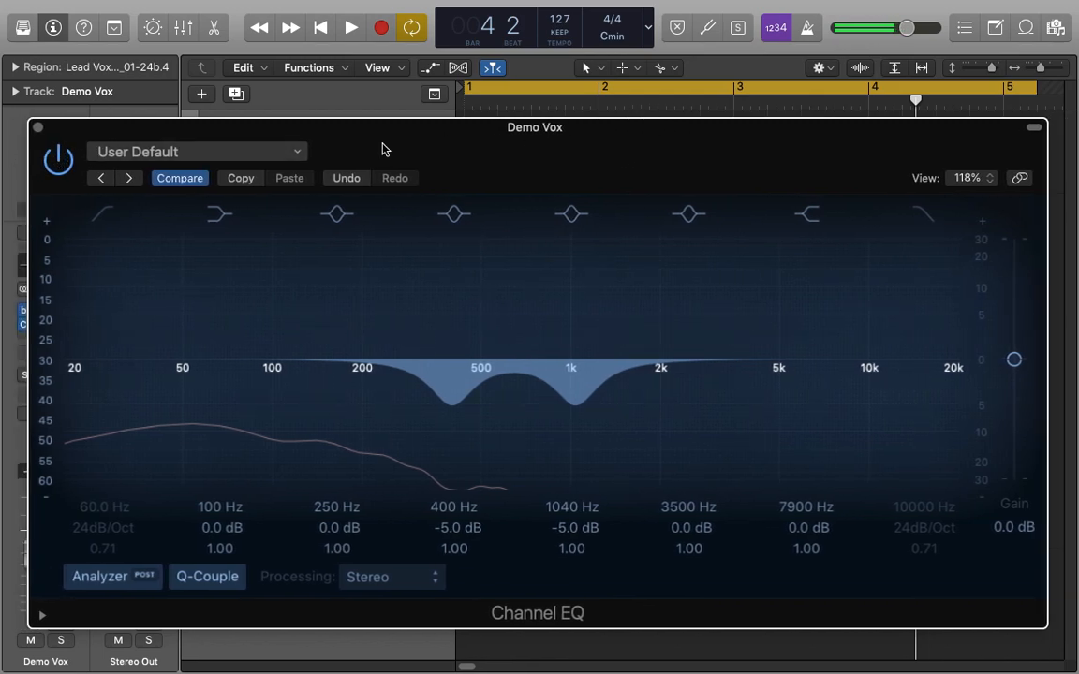
pyautogui.moveTo(693, 144)
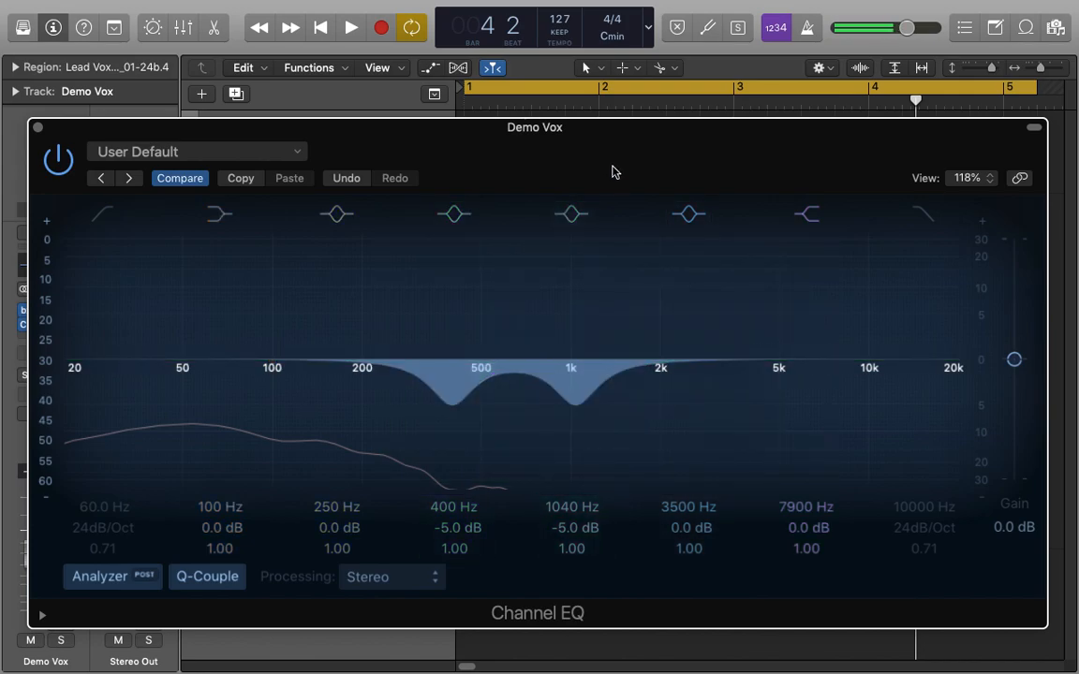
pyautogui.moveTo(517, 150)
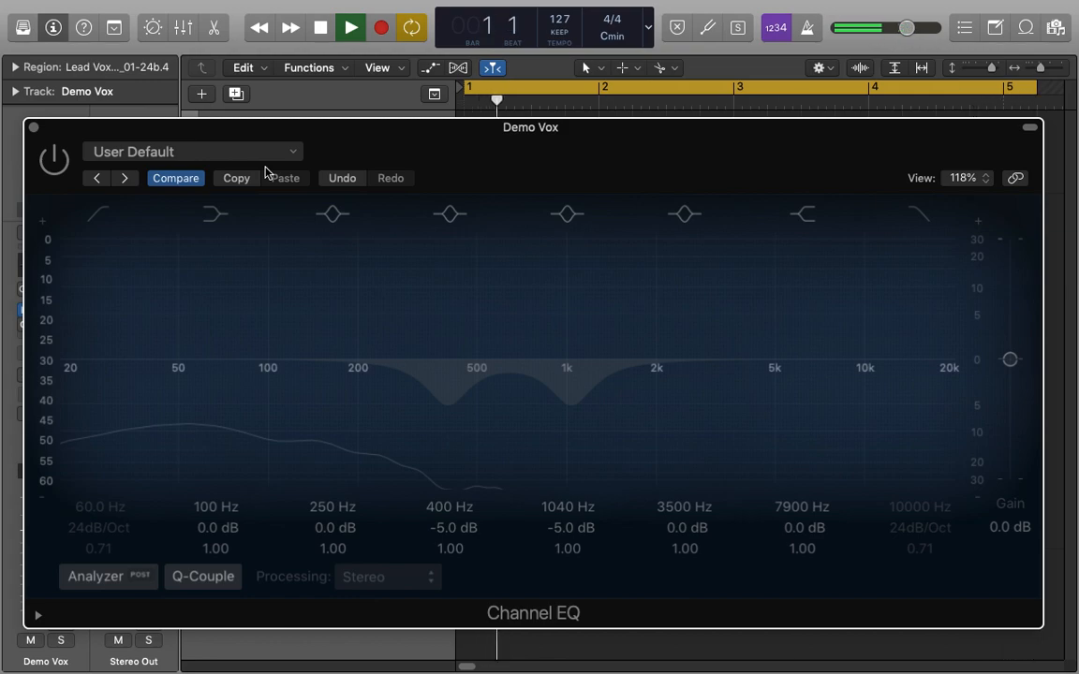
pyautogui.click(351, 27)
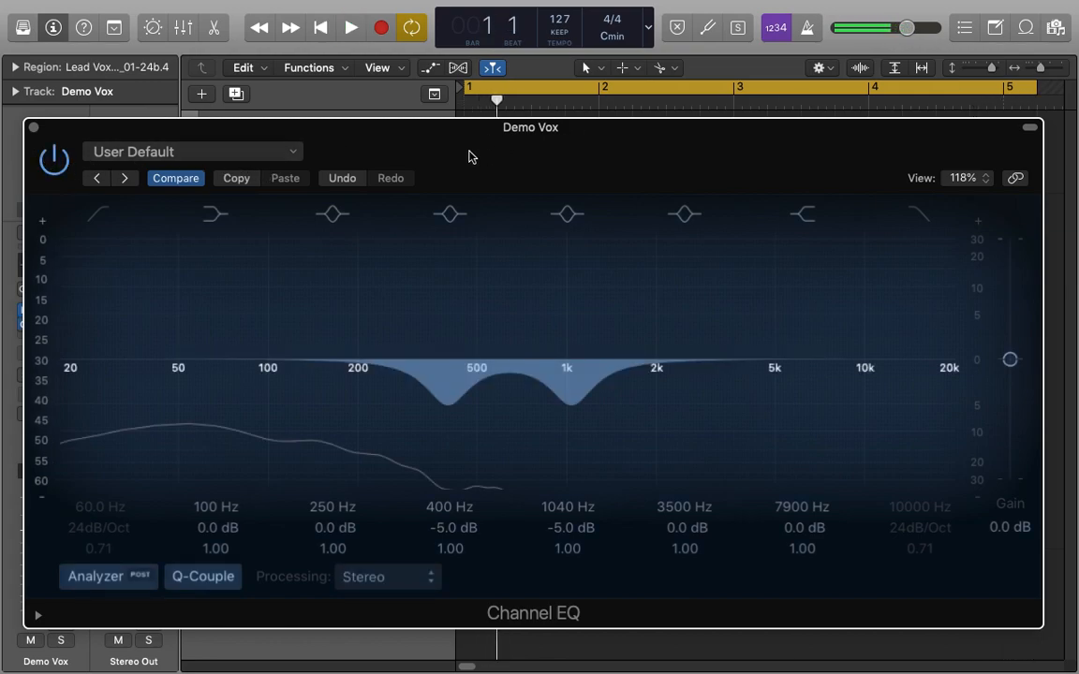
pyautogui.click(350, 26)
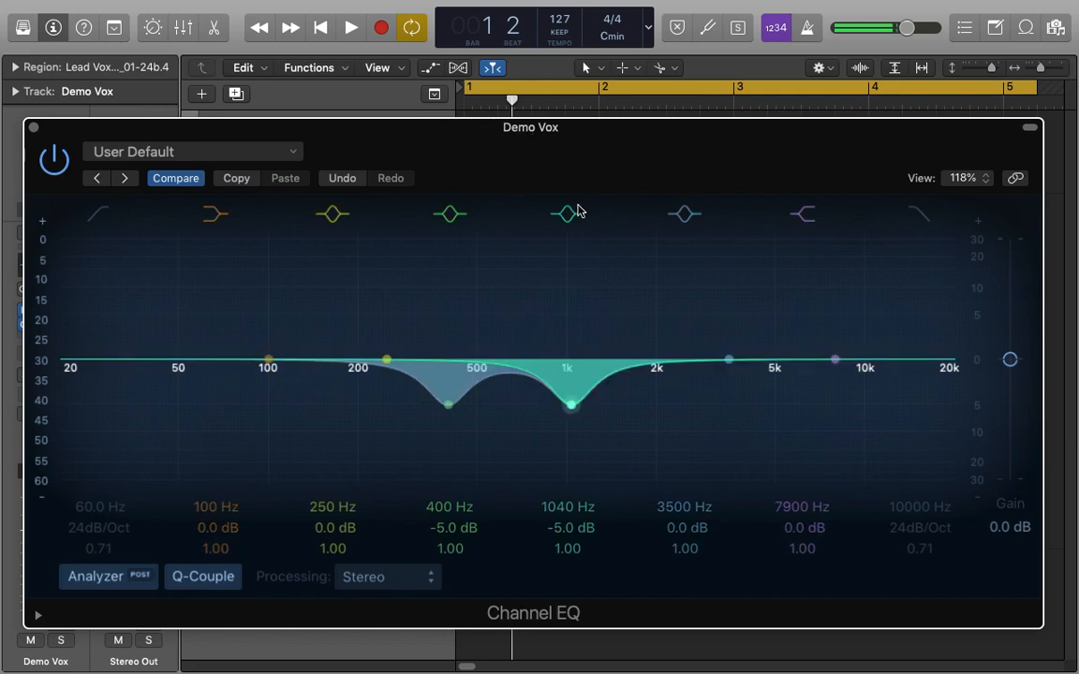
# Step: Sweep the lower cut between about 345 Hz and 600 Hz and settle it near 430 Hz
pyautogui.click(566, 214)
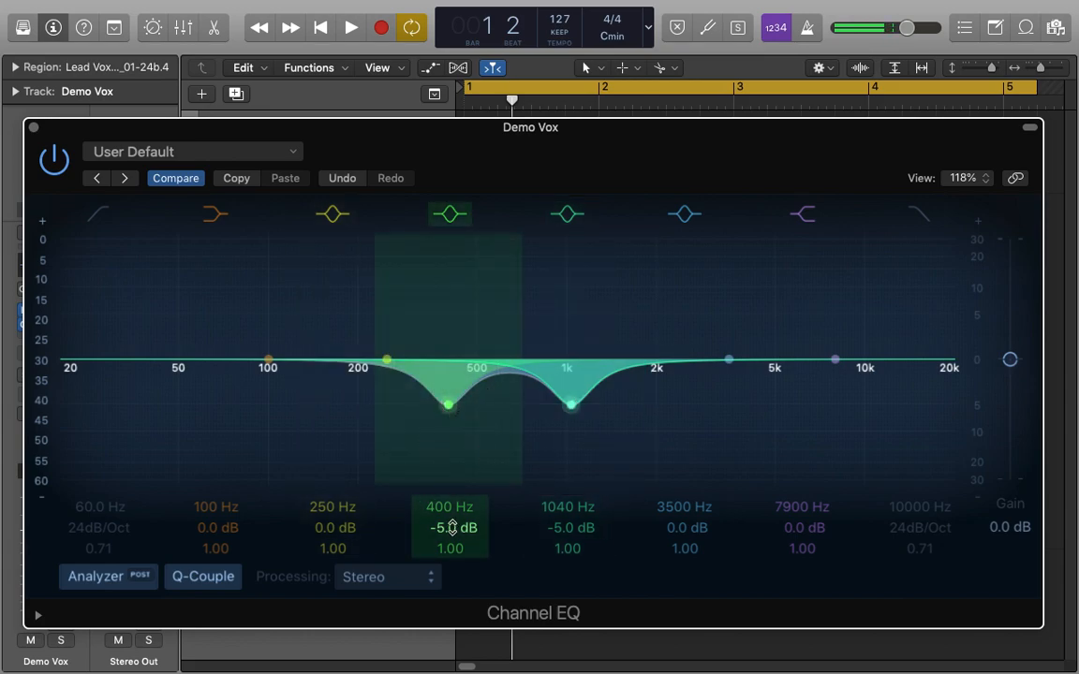
pyautogui.moveTo(449, 404); pyautogui.dragTo(420, 405)
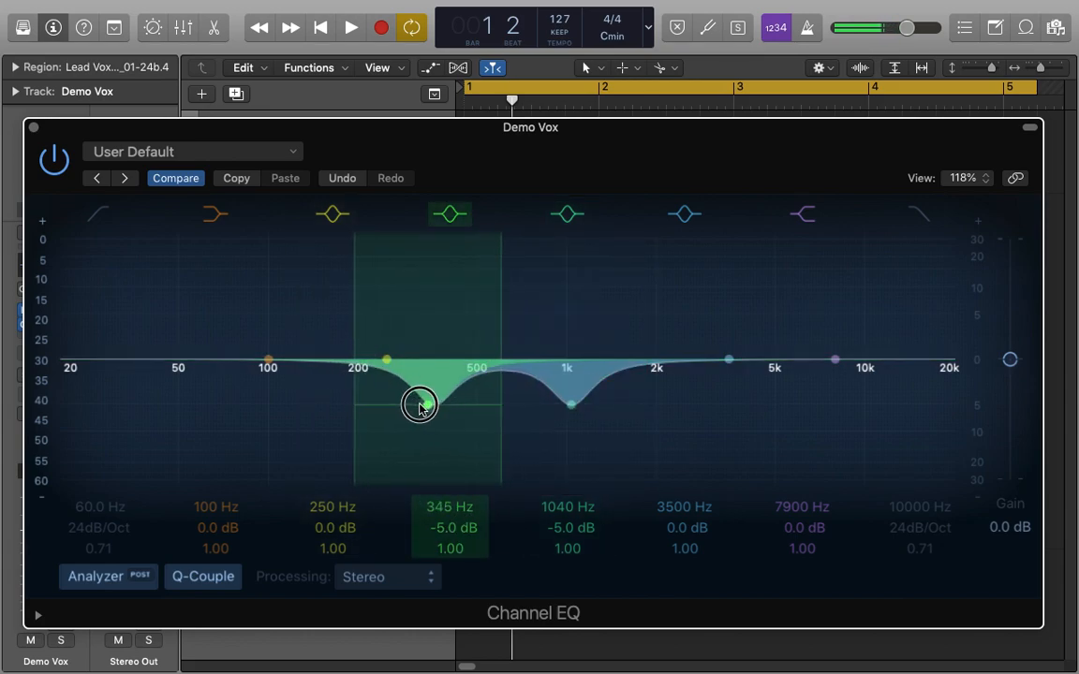
pyautogui.moveTo(420, 406); pyautogui.dragTo(506, 406)
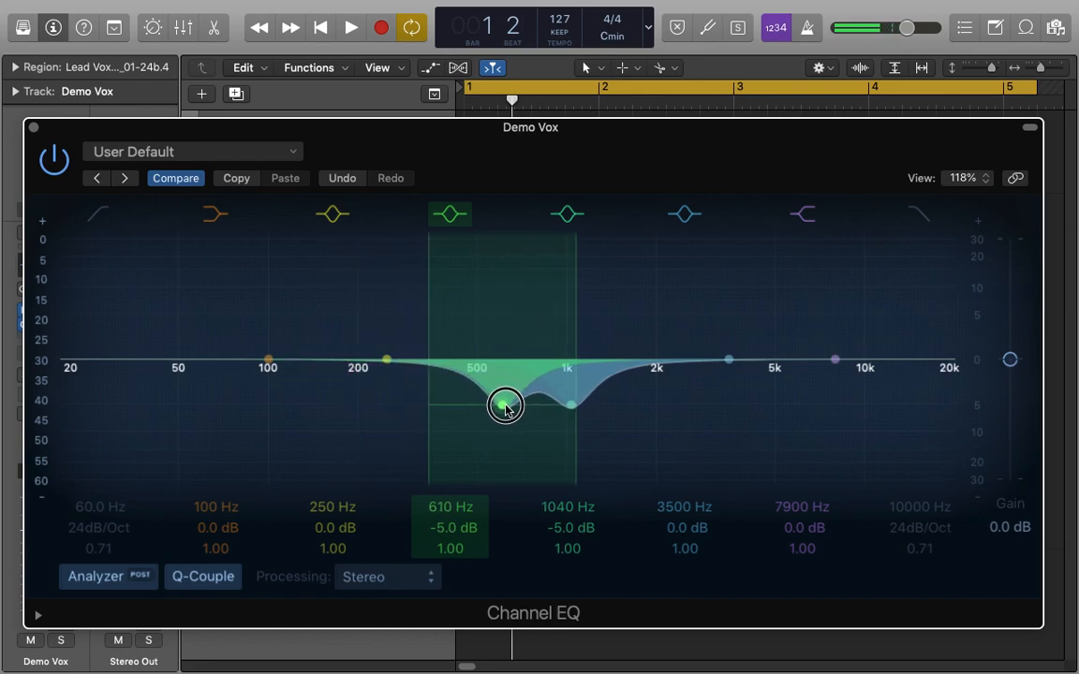
pyautogui.moveTo(505, 404); pyautogui.dragTo(457, 405)
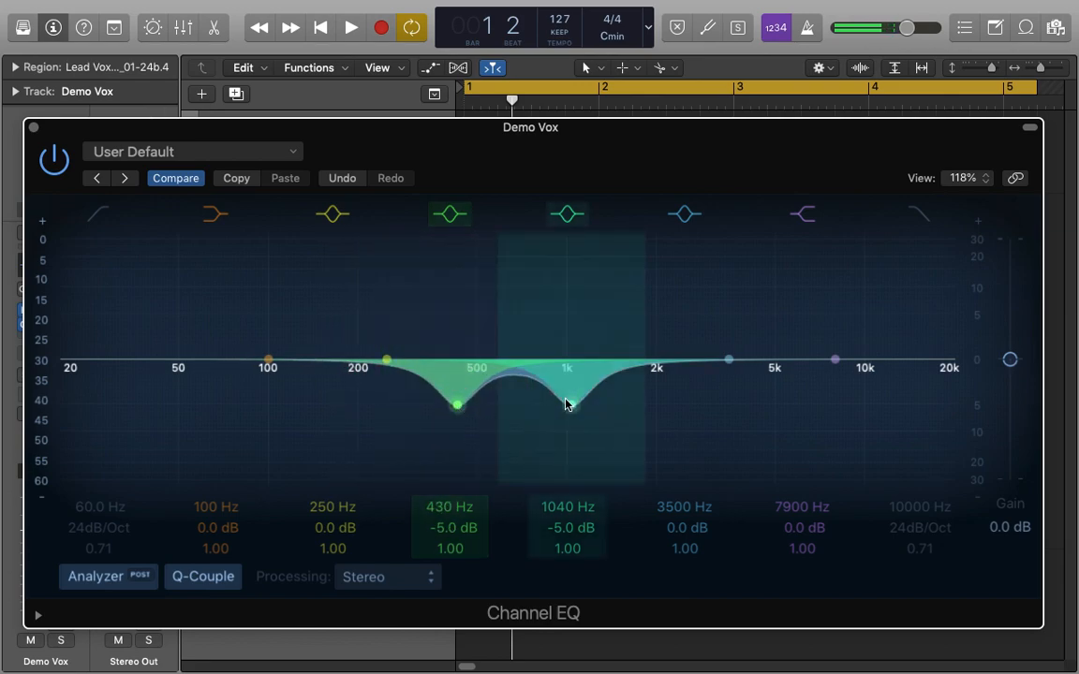
# Step: Sweep the upper cut between about 930 Hz and 1.7 kHz and settle it around 1260 Hz
pyautogui.moveTo(566, 404); pyautogui.dragTo(554, 407)
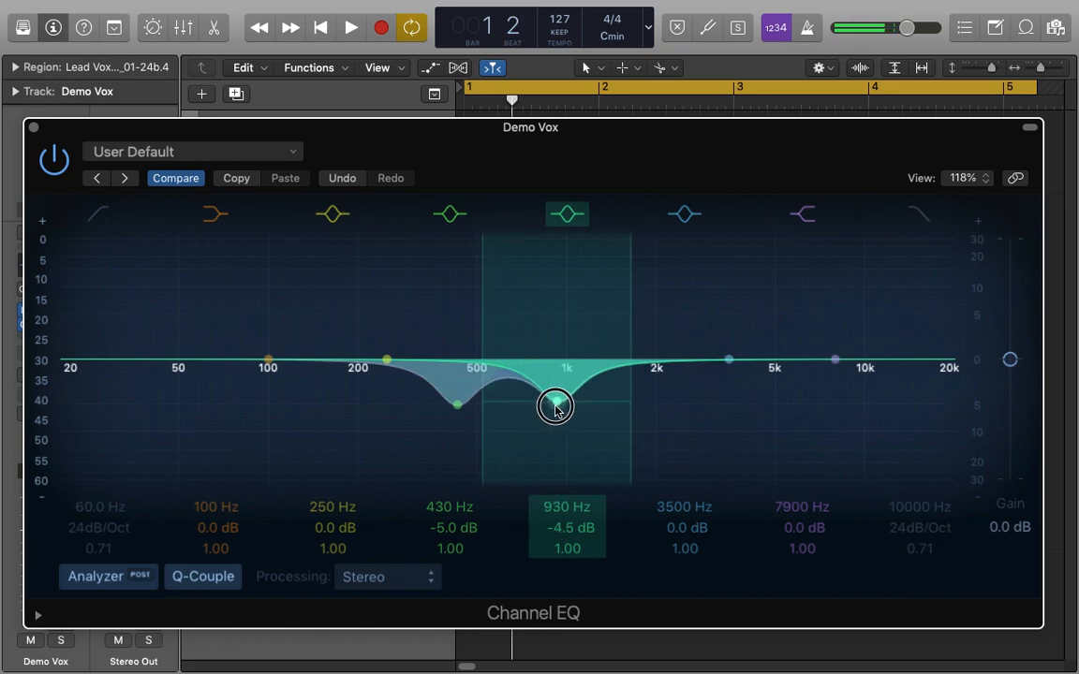
pyautogui.moveTo(555, 404); pyautogui.dragTo(636, 405)
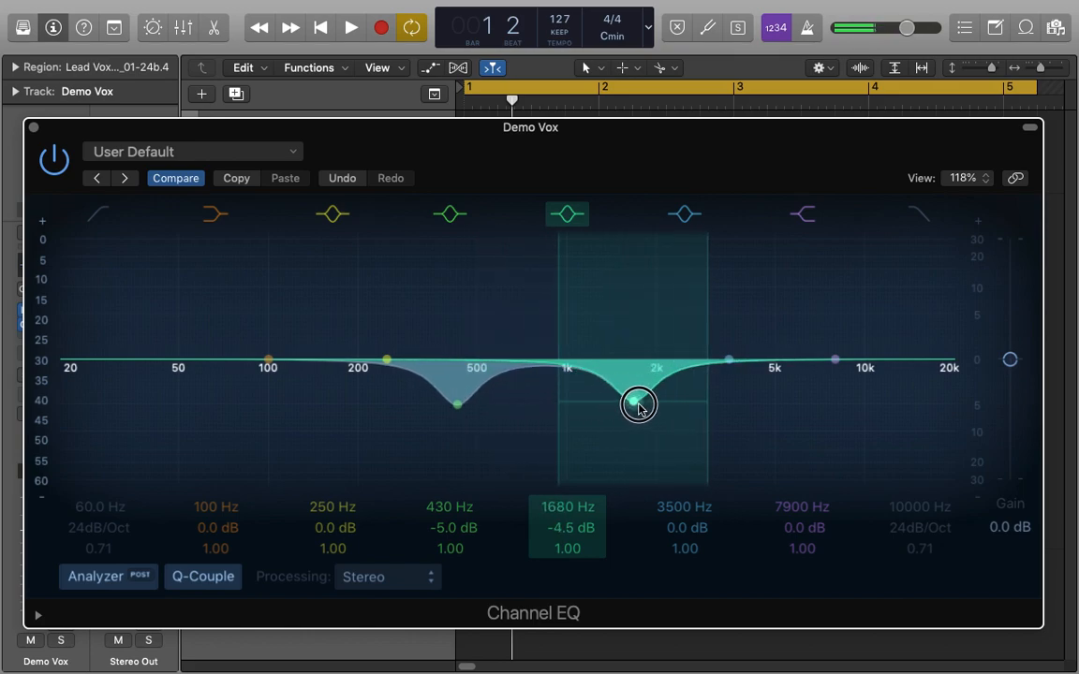
pyautogui.moveTo(636, 404); pyautogui.dragTo(599, 405)
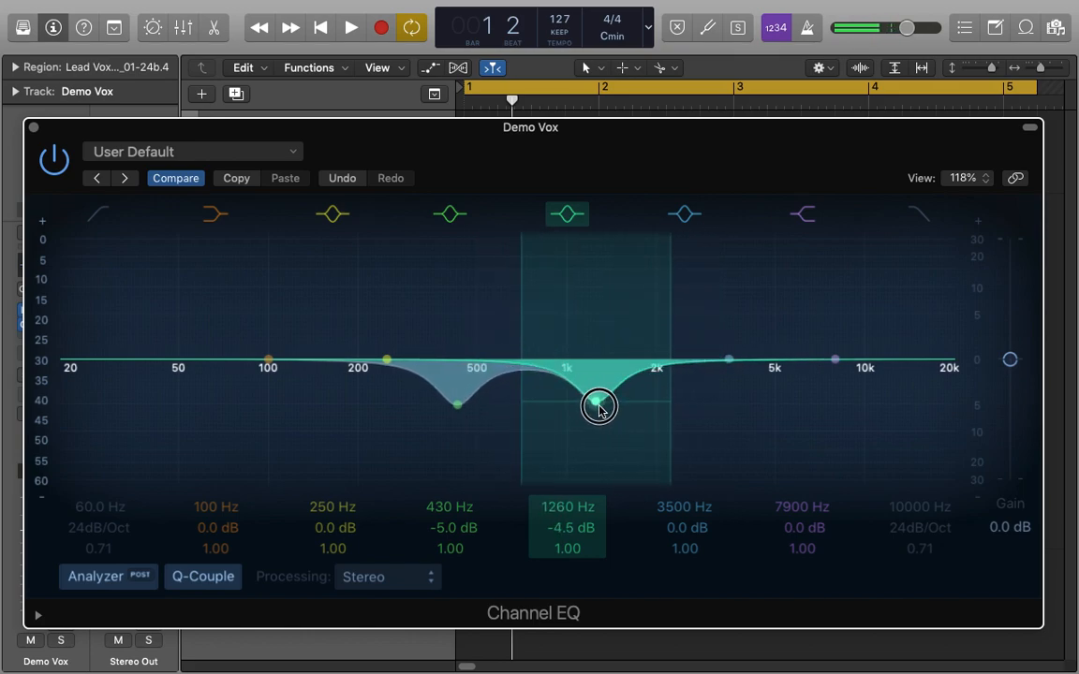
pyautogui.moveTo(600, 409); pyautogui.dragTo(595, 400)
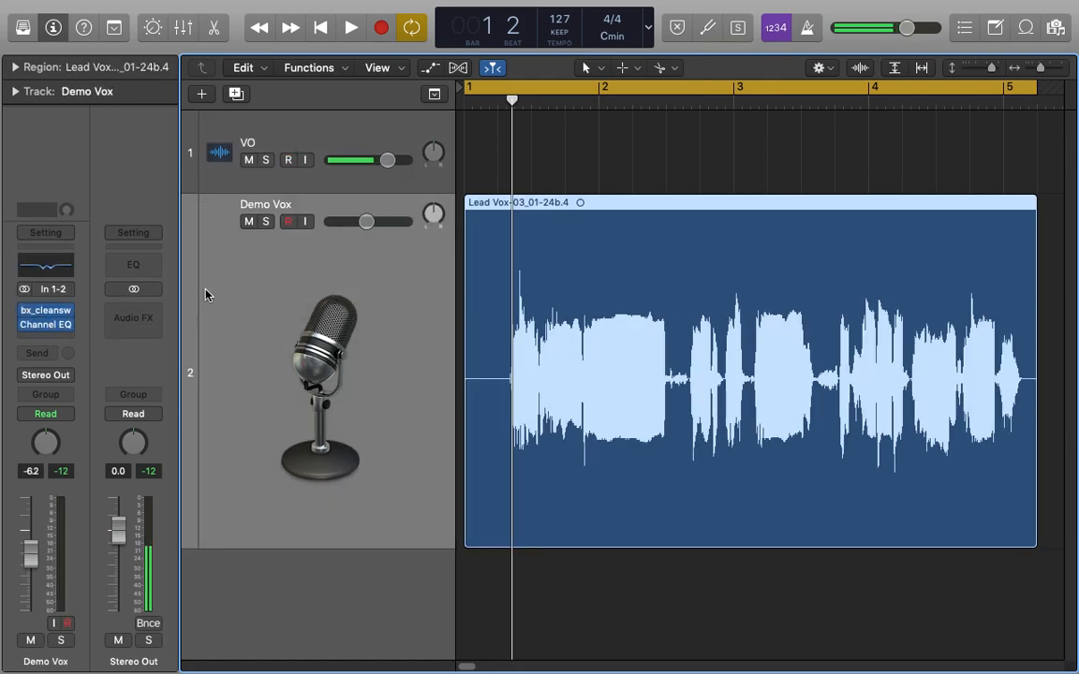
# Step: Arm the Demo Vox track with its Record Enable button
pyautogui.click(288, 161)
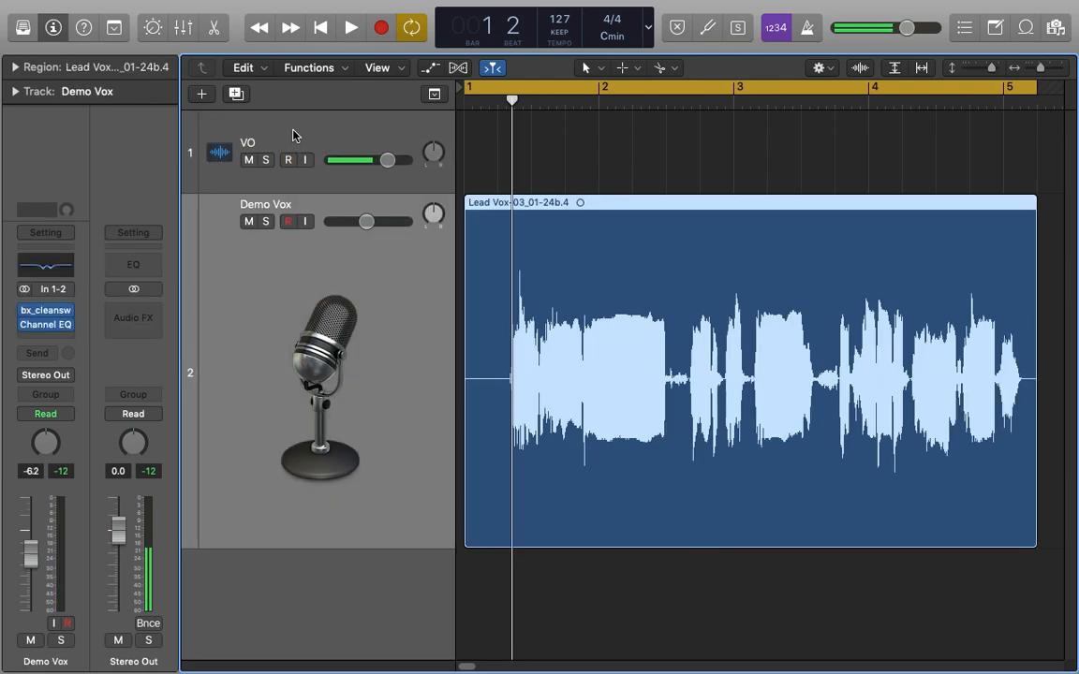
pyautogui.click(288, 159)
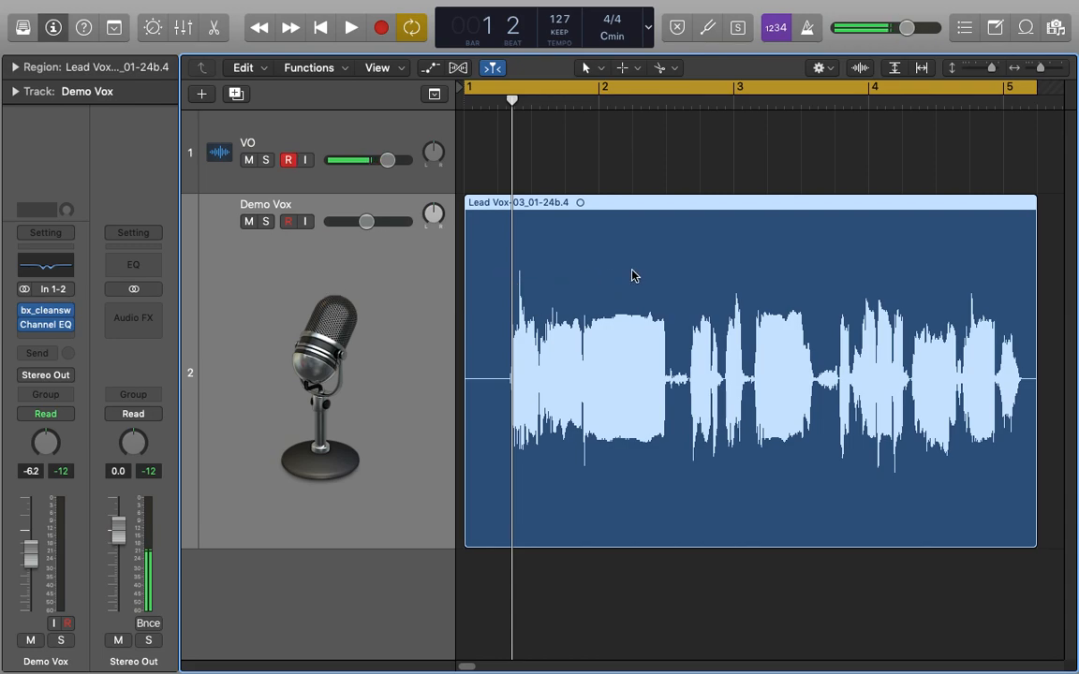